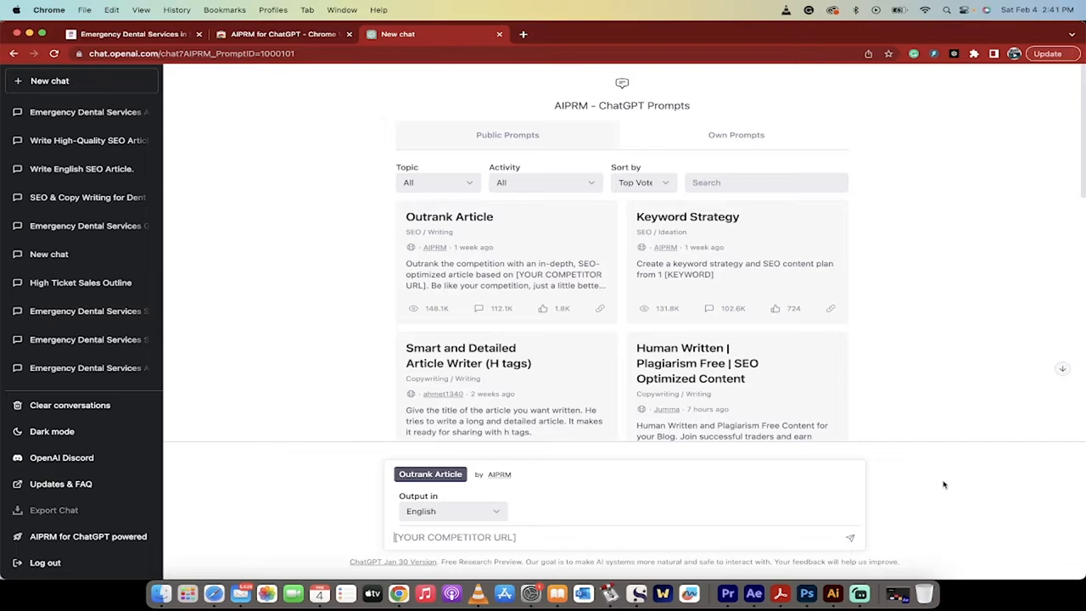
mouse_move(971, 381)
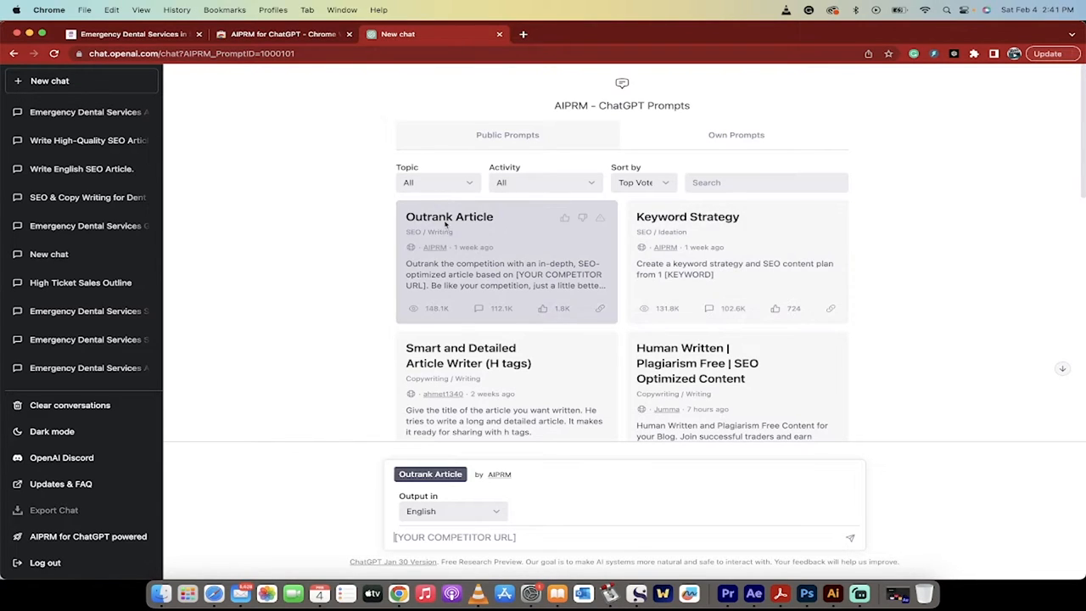
mouse_move(364, 211)
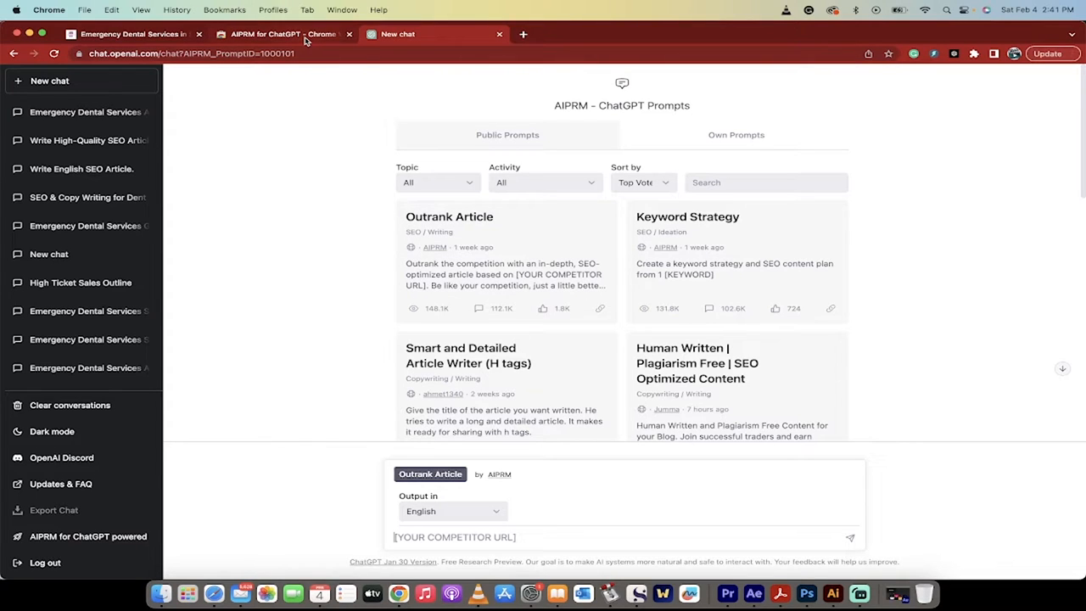
Pin the AIPRM extension from the browser extensions list and return to the ChatGPT prompt library.
click(128, 34)
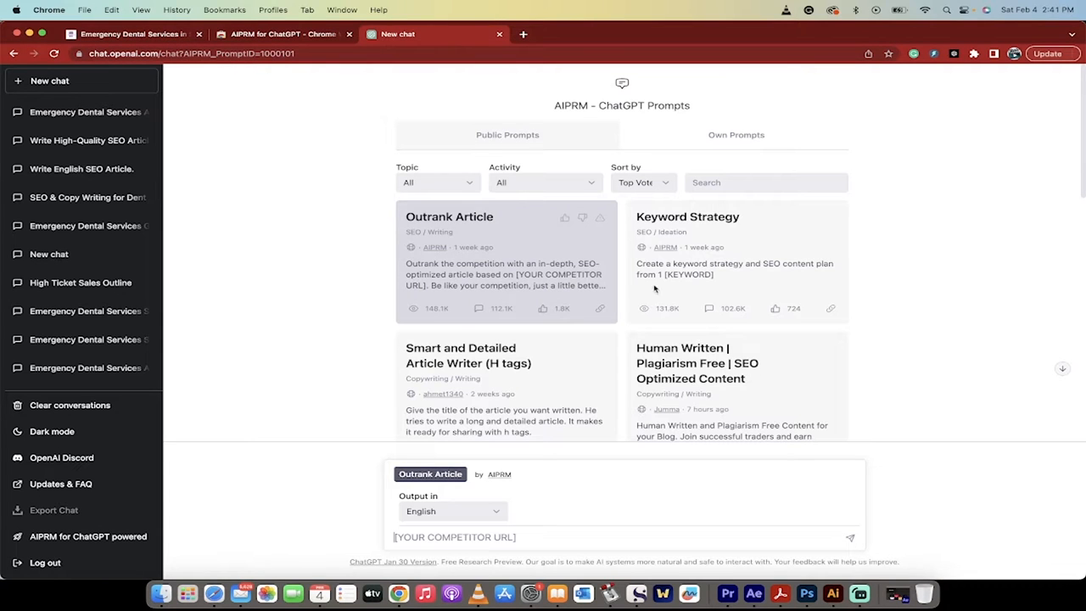
scroll(down, 3)
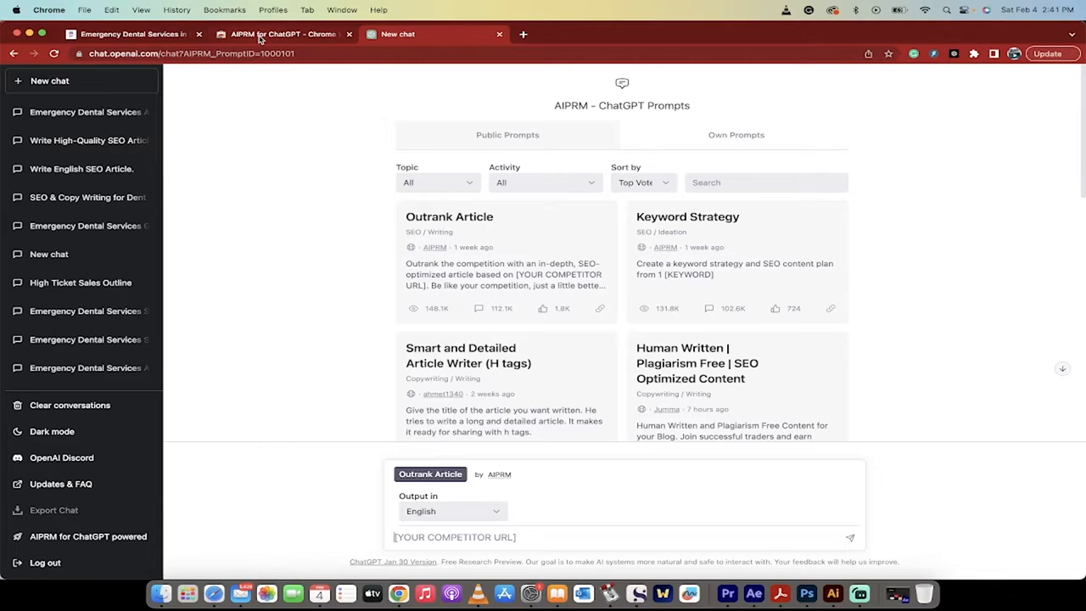
mouse_move(281, 33)
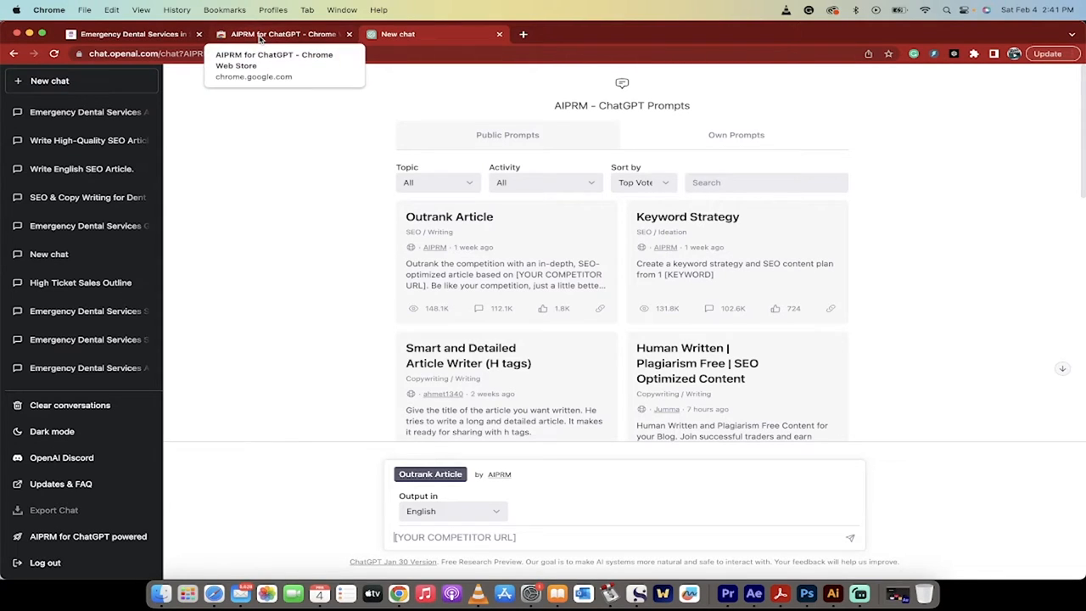
click(280, 34)
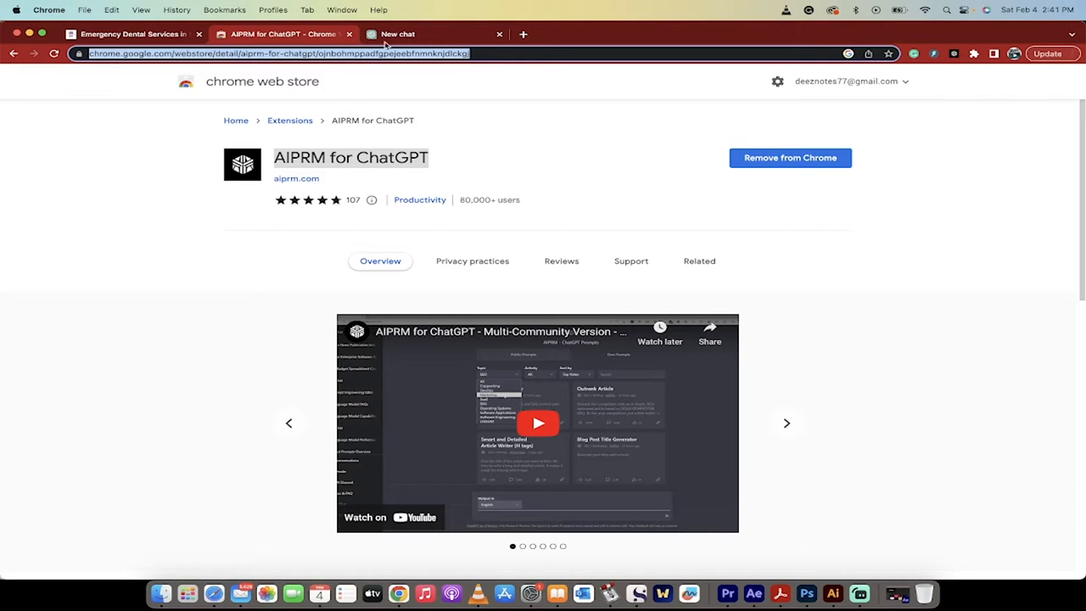
click(397, 34)
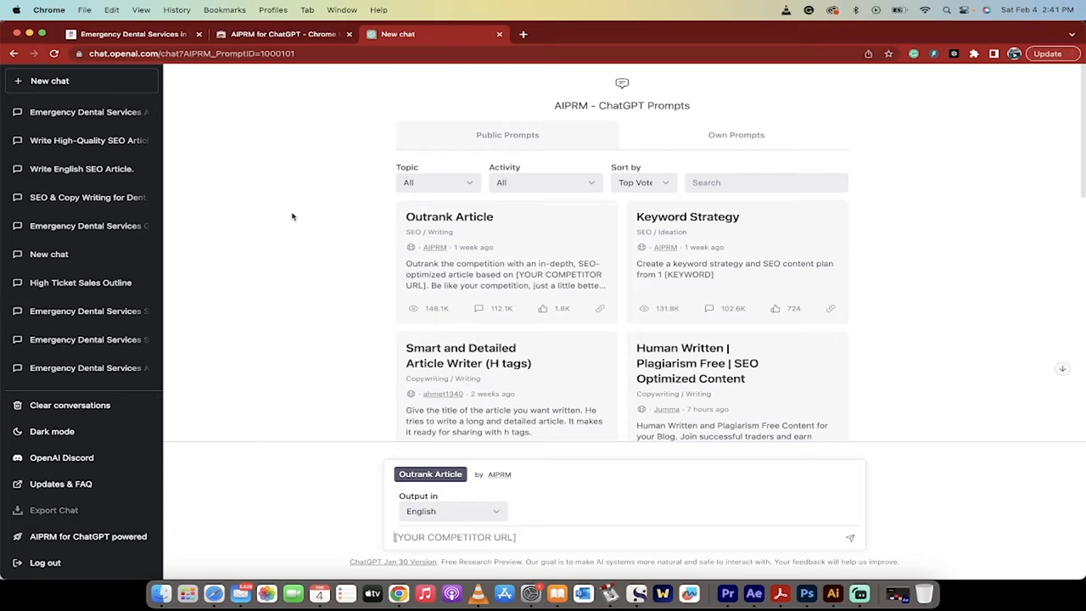
mouse_move(940, 79)
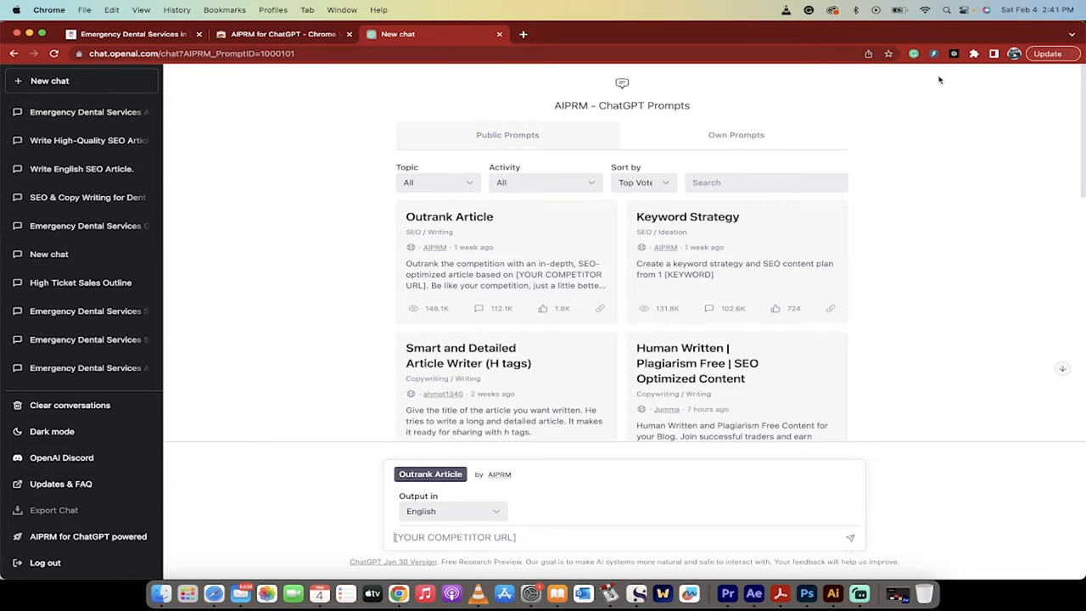
mouse_move(953, 53)
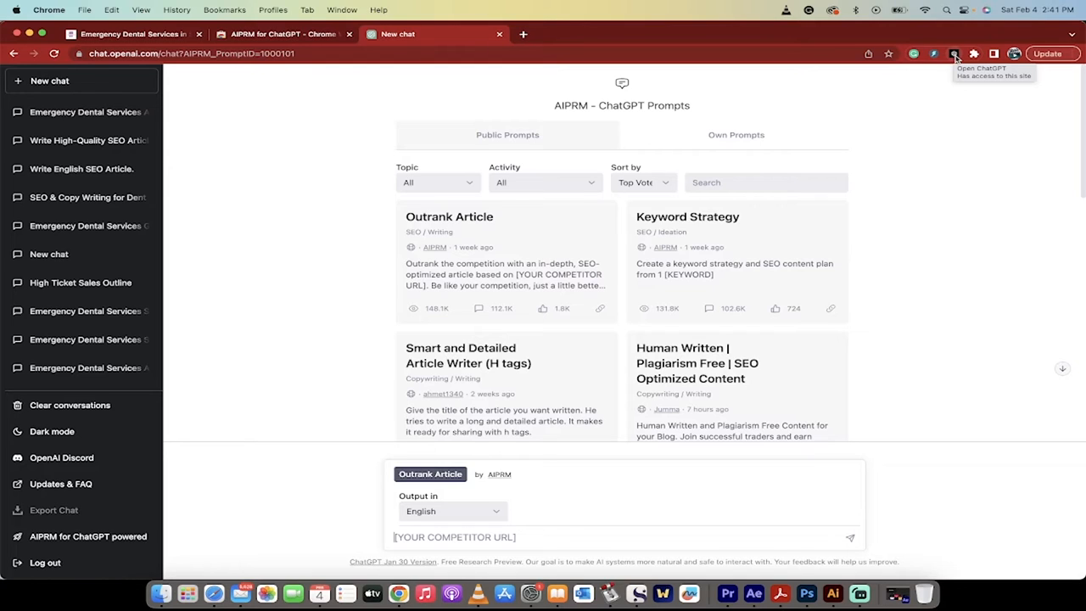
mouse_move(975, 53)
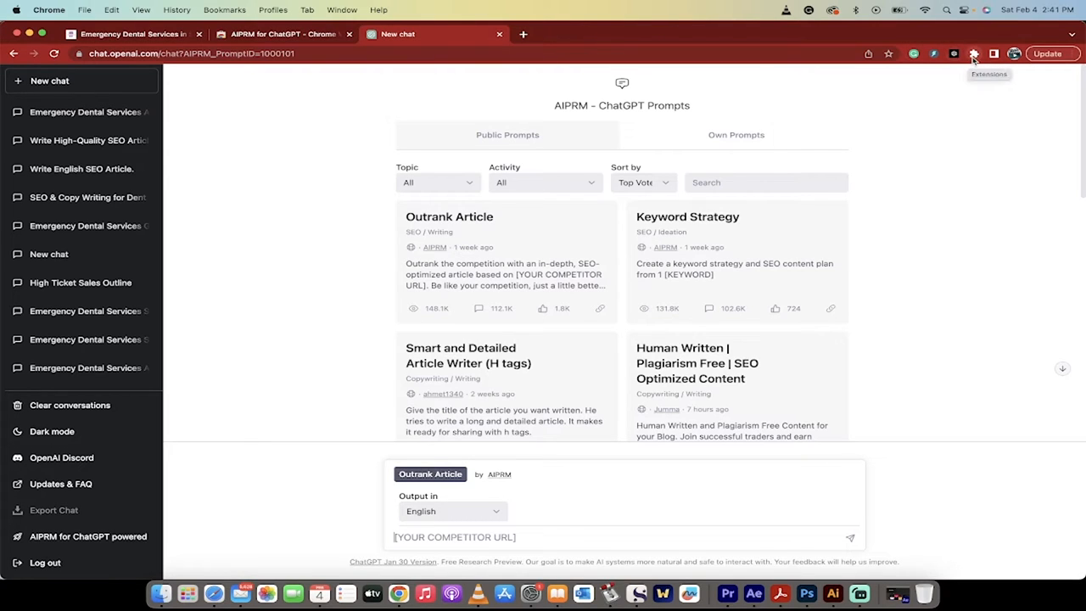
click(974, 53)
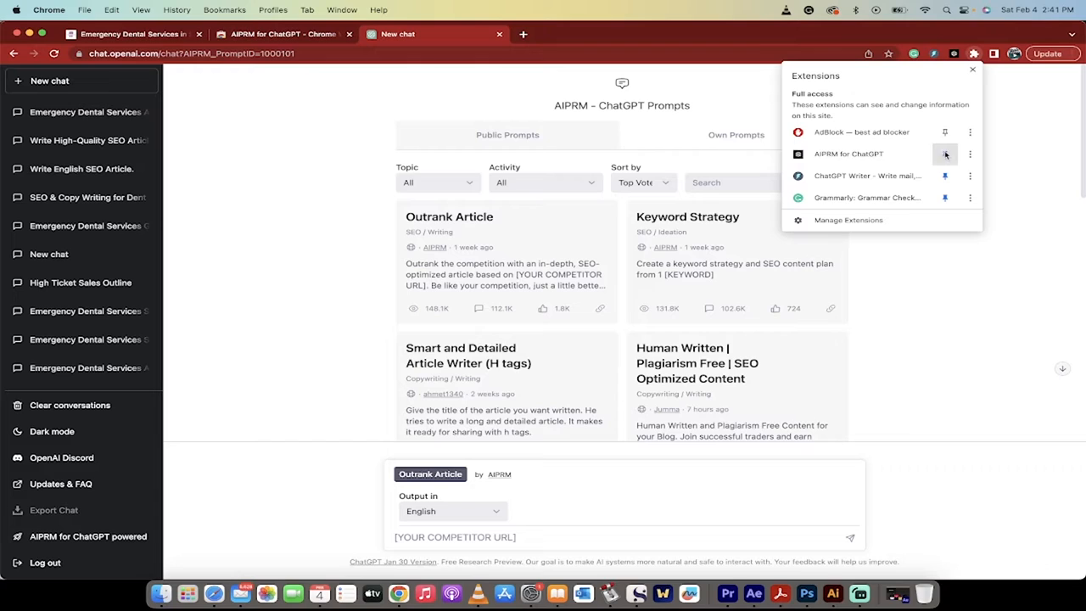
click(944, 153)
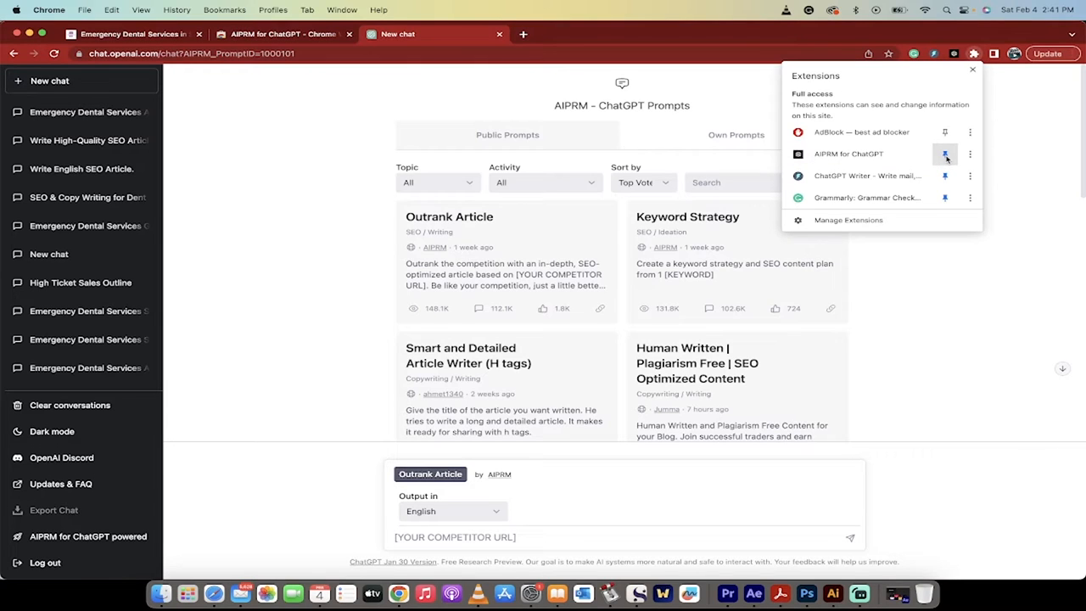
click(515, 526)
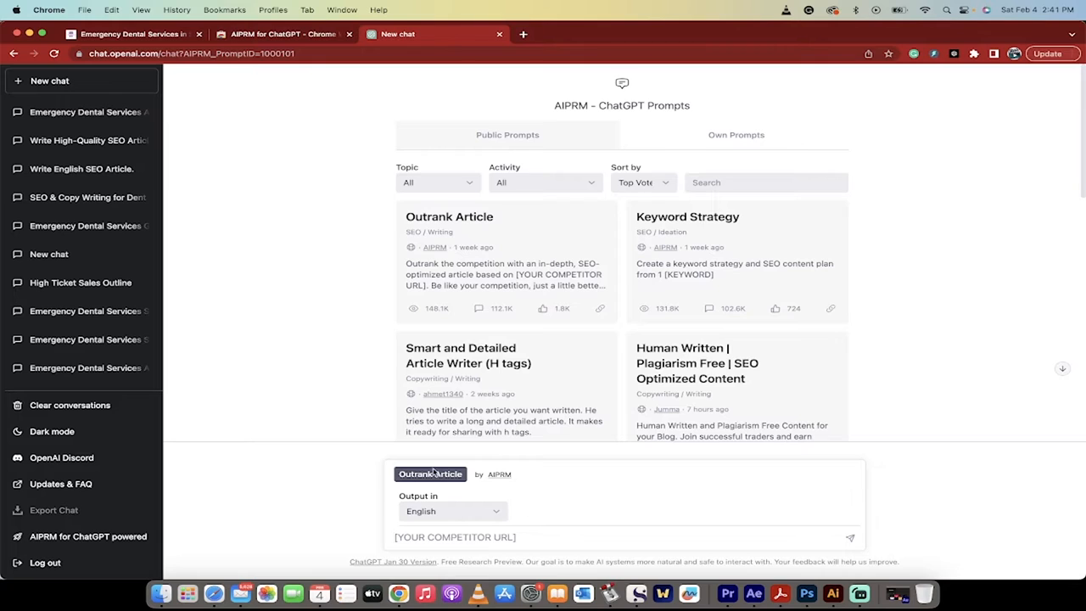
mouse_move(506, 390)
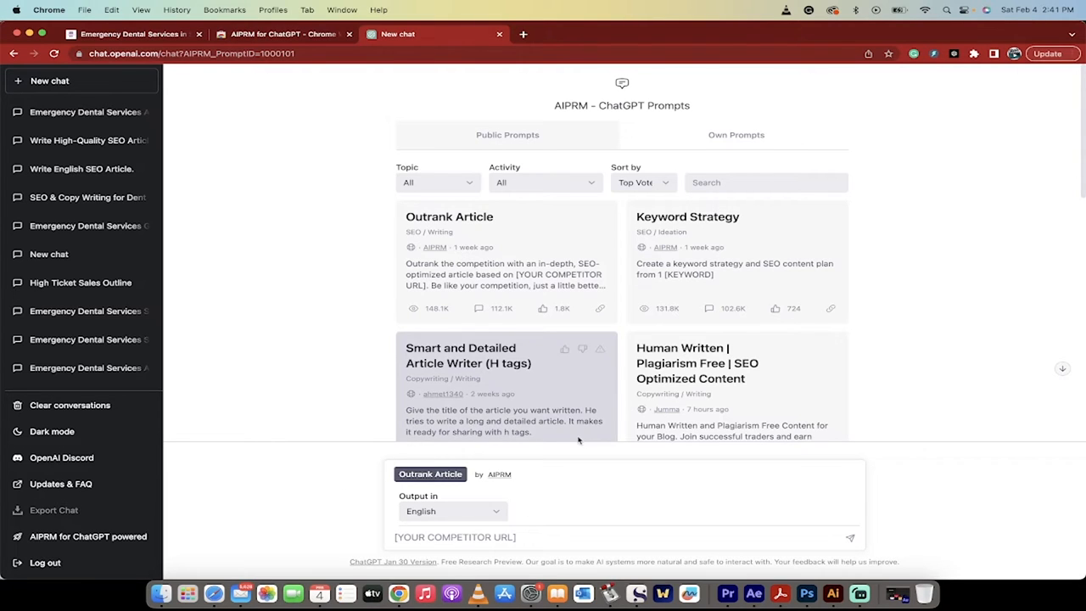
scroll(down, 3)
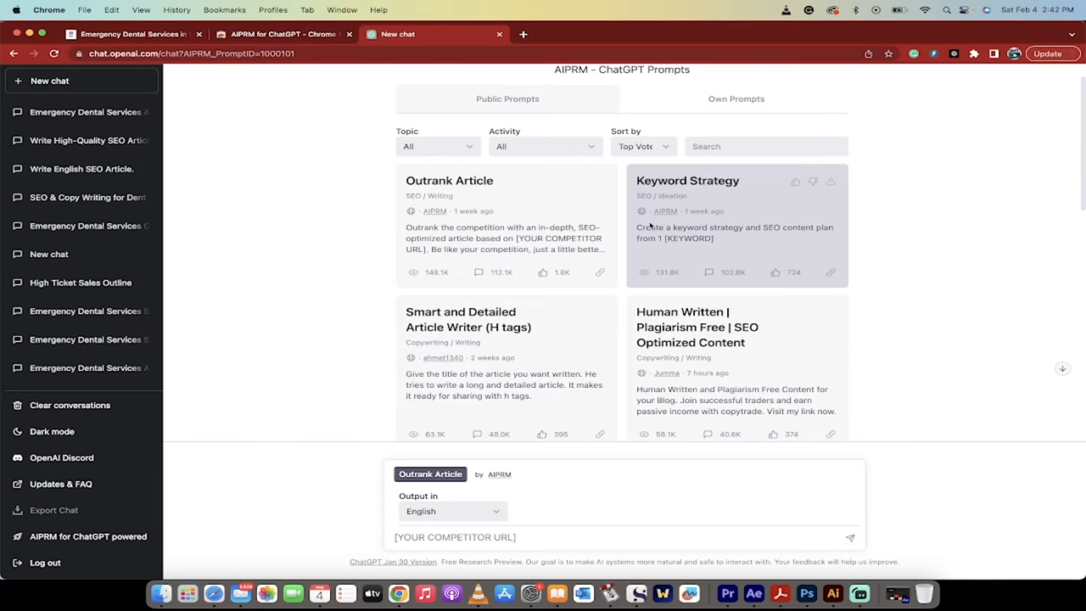
scroll(down, 3)
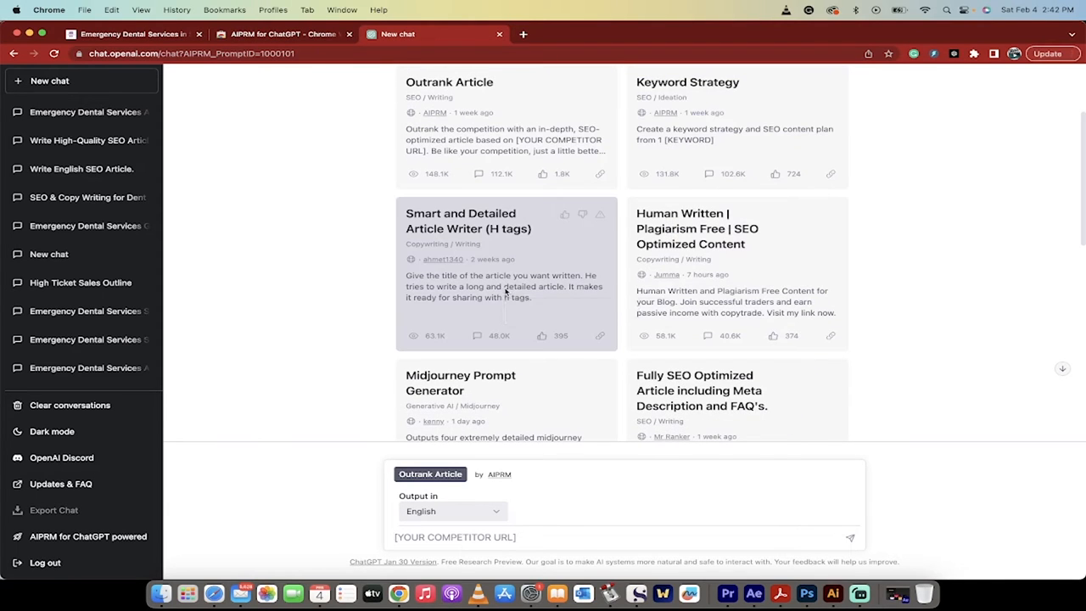
mouse_move(506, 290)
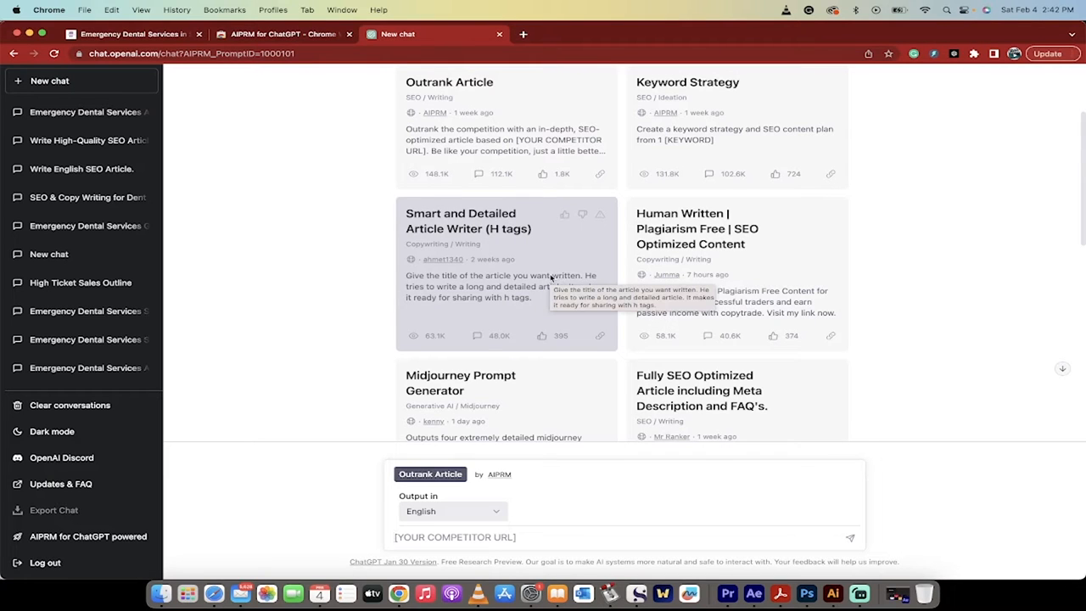
scroll(down, 3)
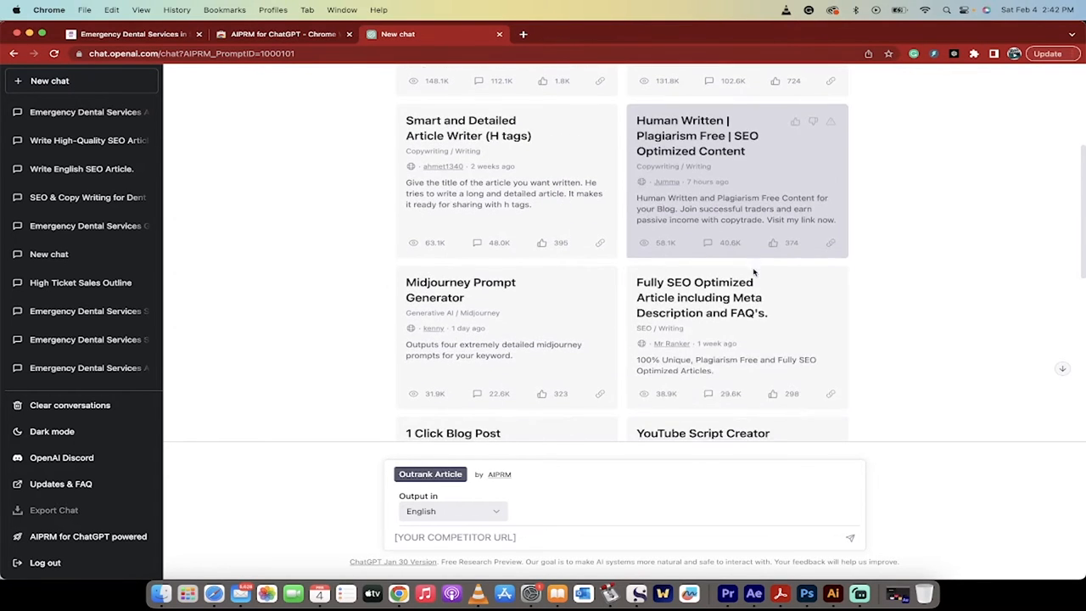
scroll(down, 3)
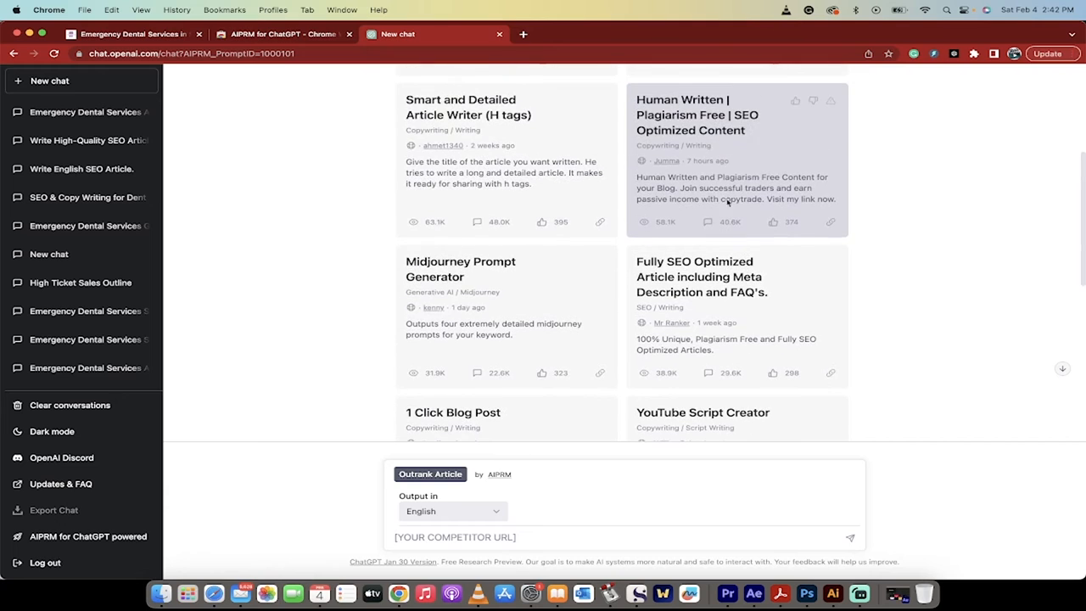
scroll(down, 3)
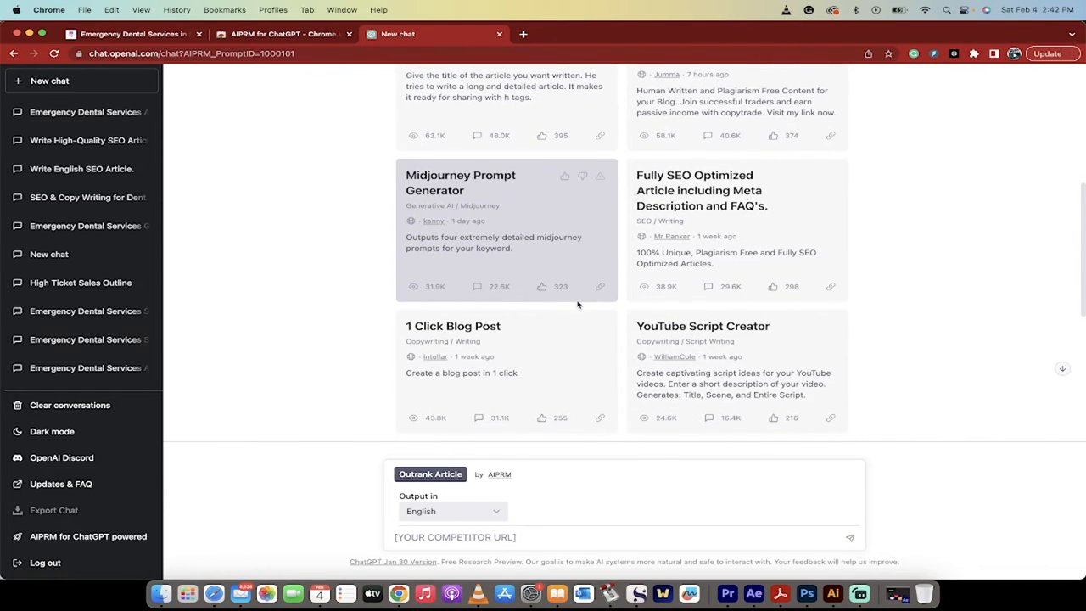
scroll(down, 3)
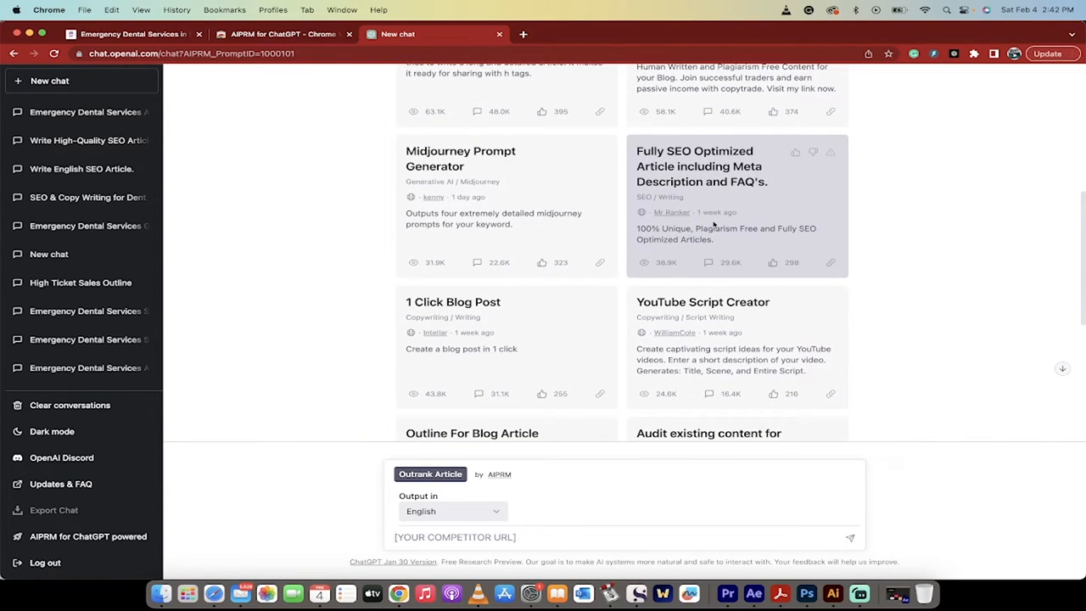
mouse_move(479, 317)
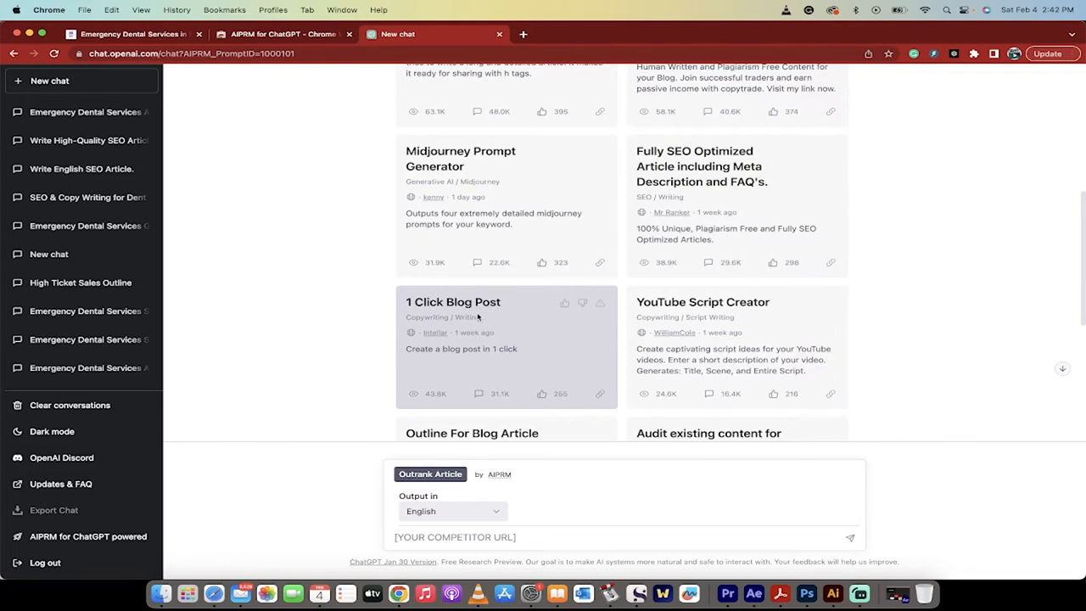
scroll(down, 3)
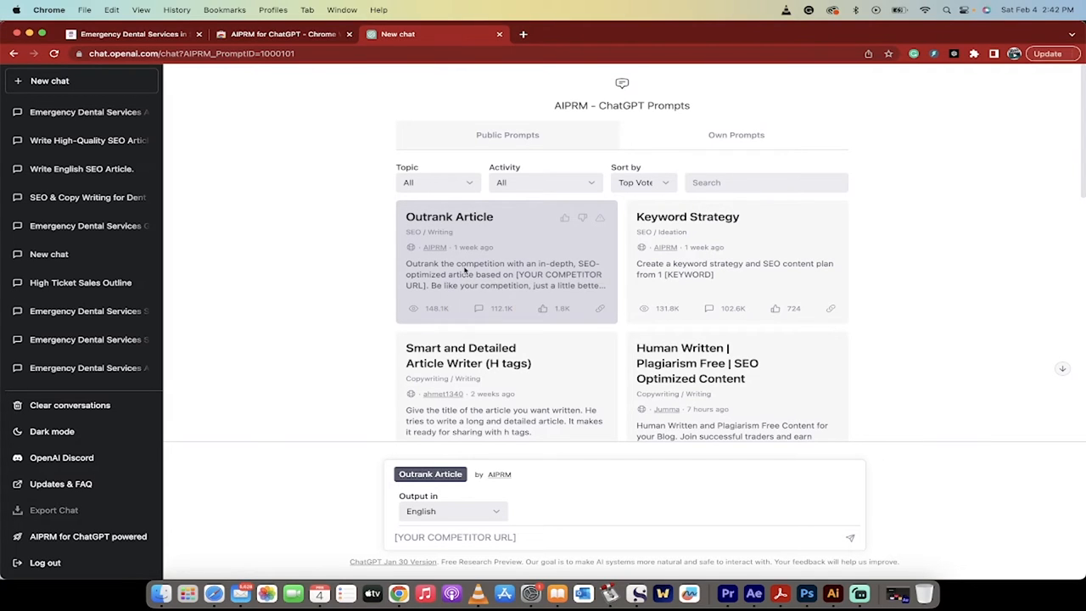
mouse_move(465, 269)
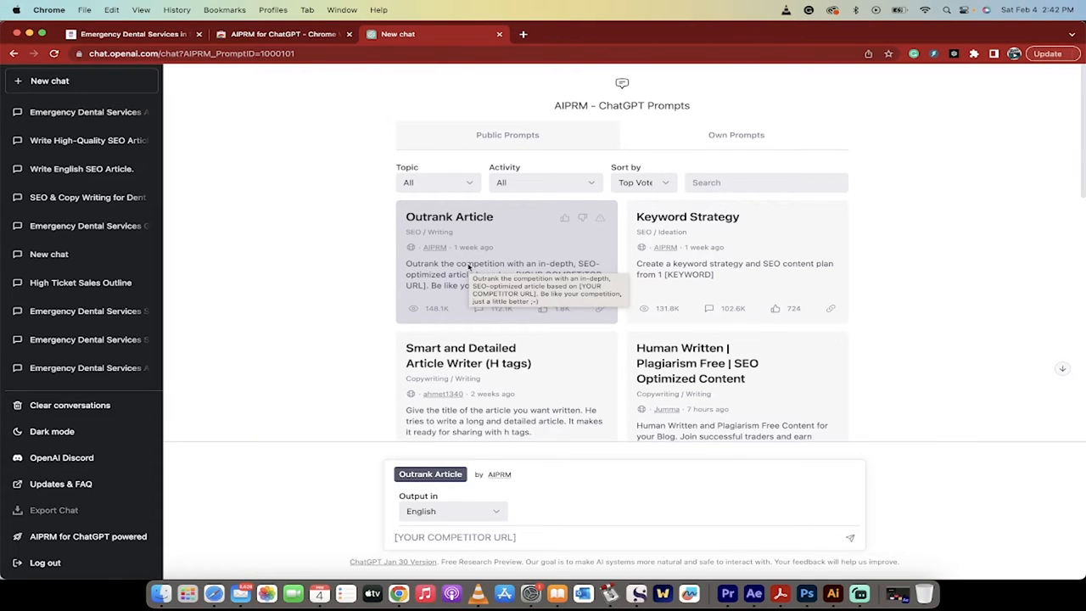
mouse_move(462, 465)
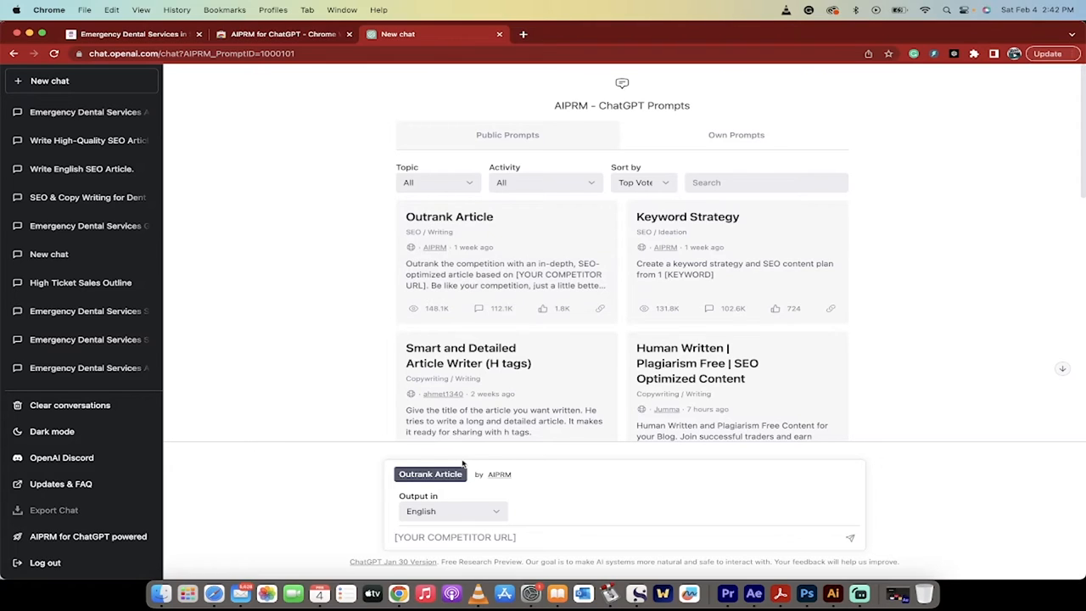
mouse_move(492, 478)
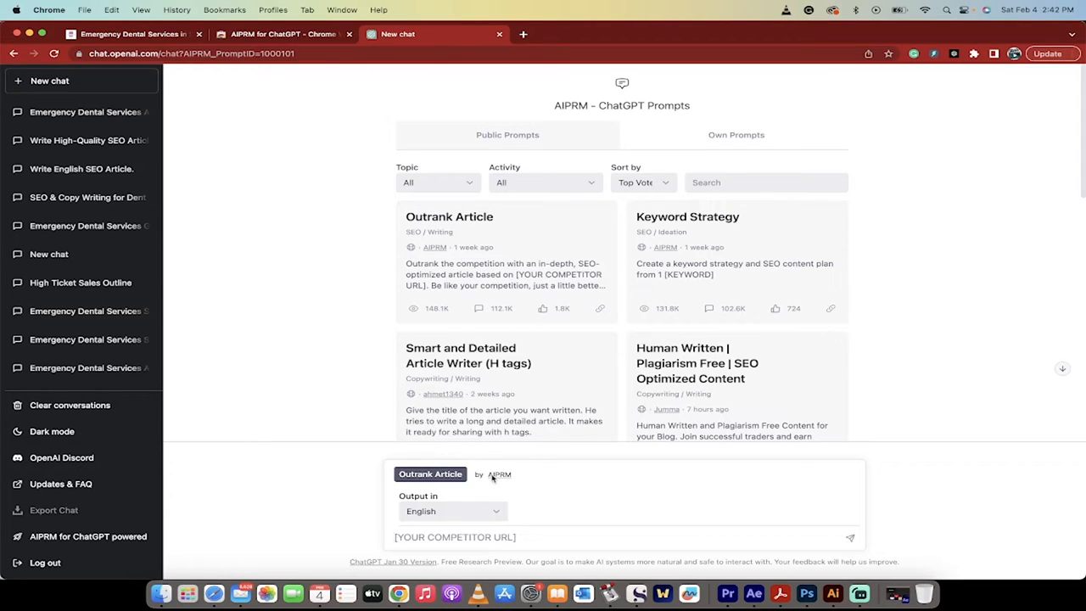
mouse_move(459, 547)
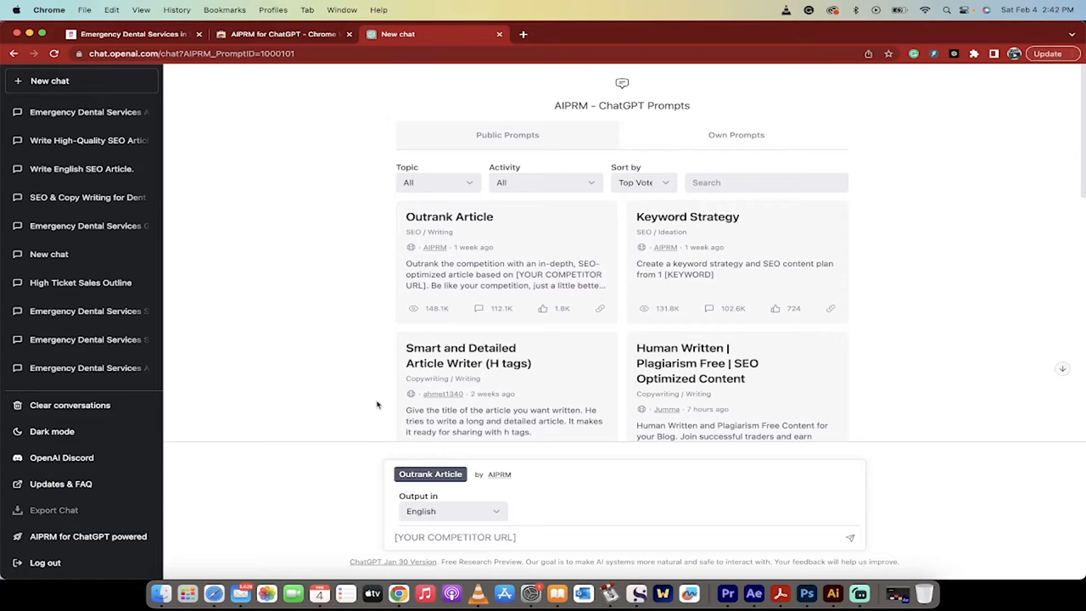
click(133, 34)
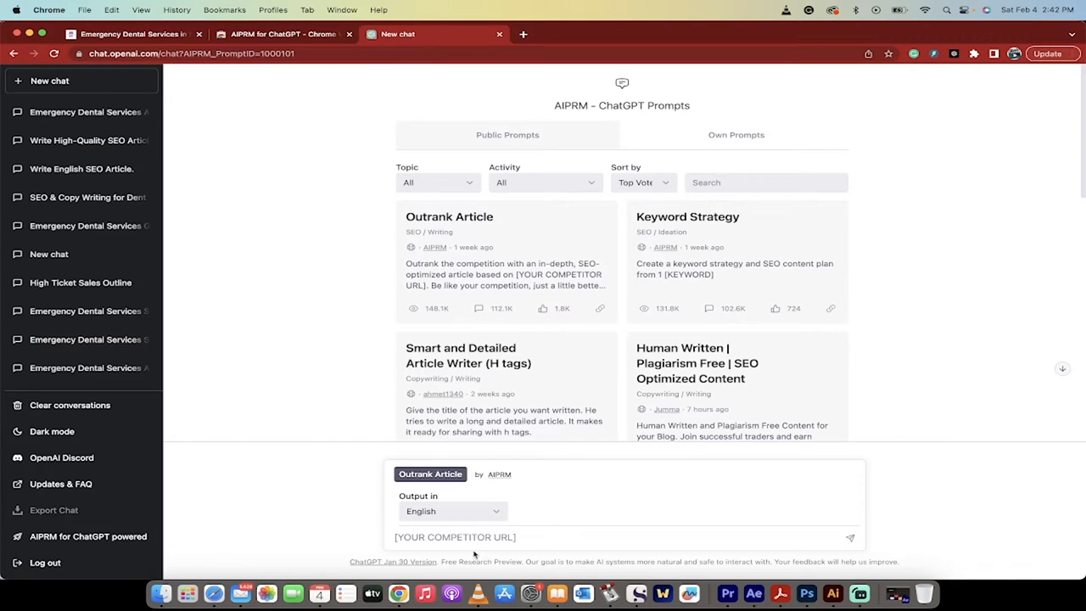
text(https://strivedental.ca/emergency-dentist-surrey/)
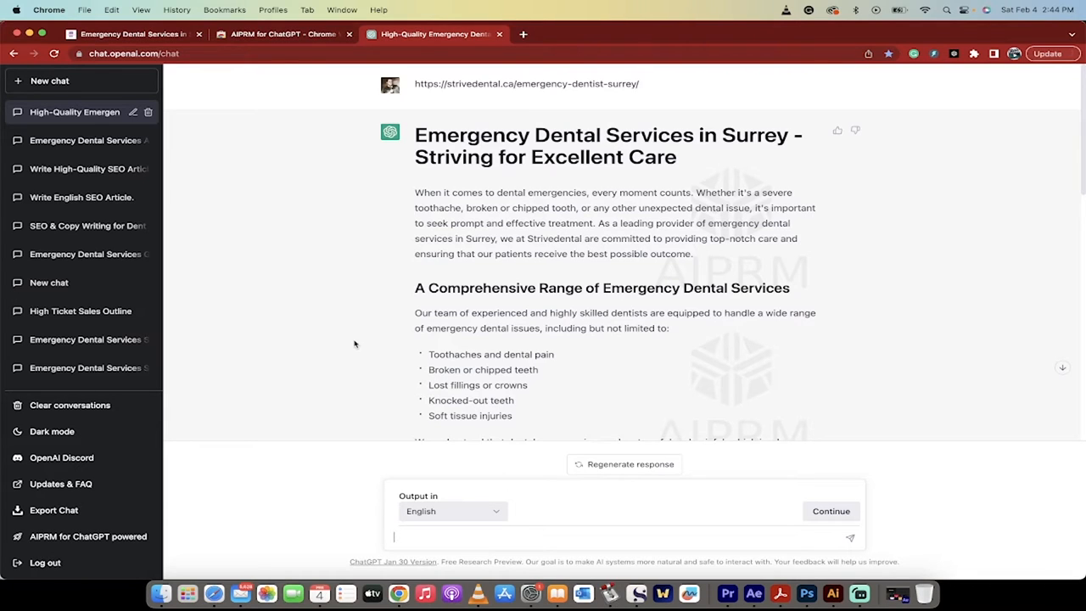
mouse_move(448, 137)
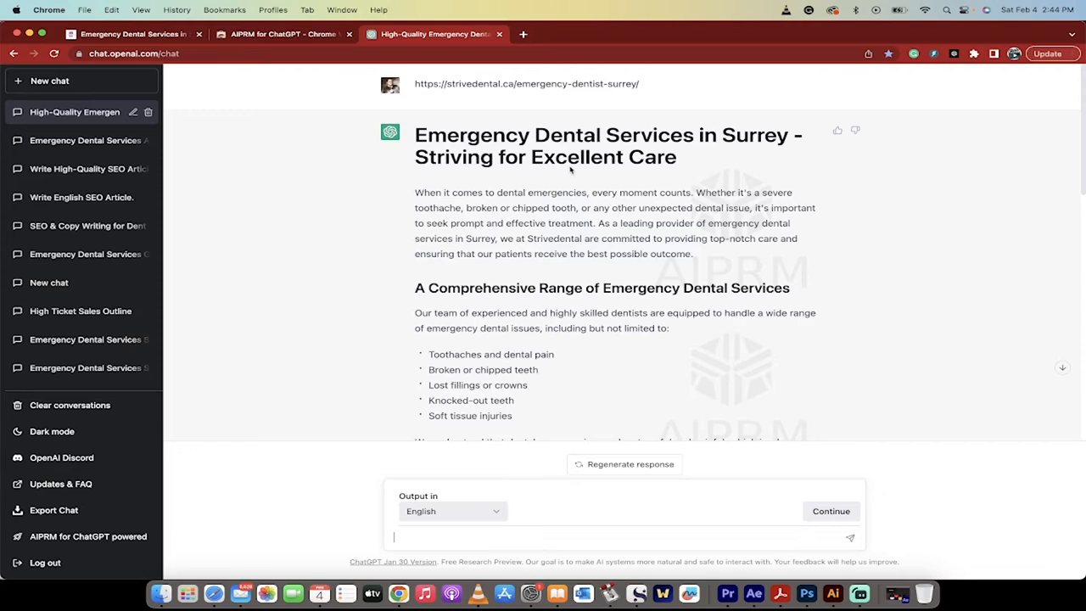
scroll(down, 3)
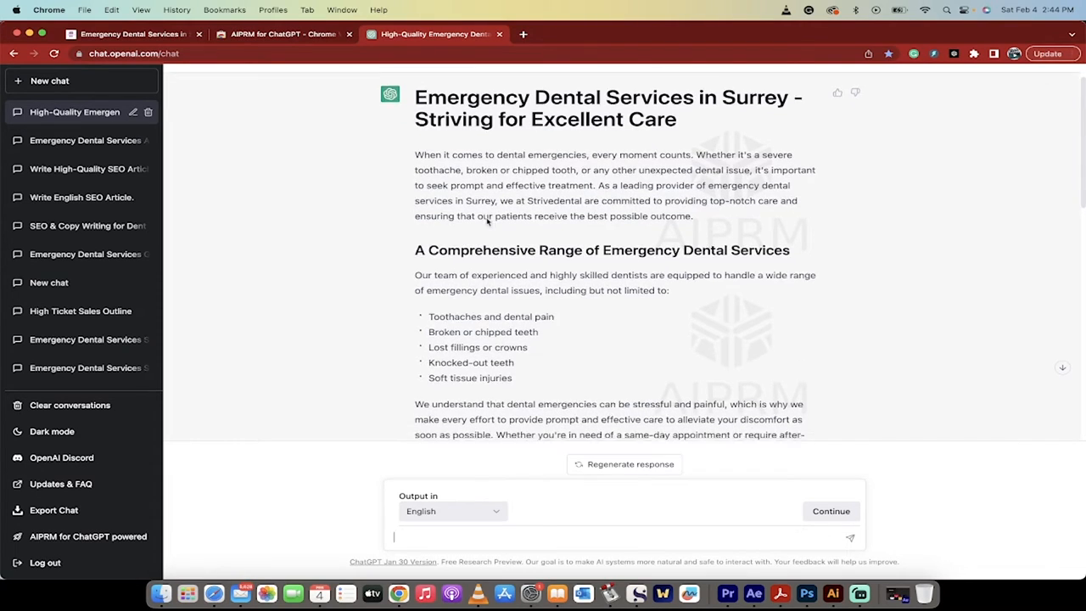
scroll(down, 3)
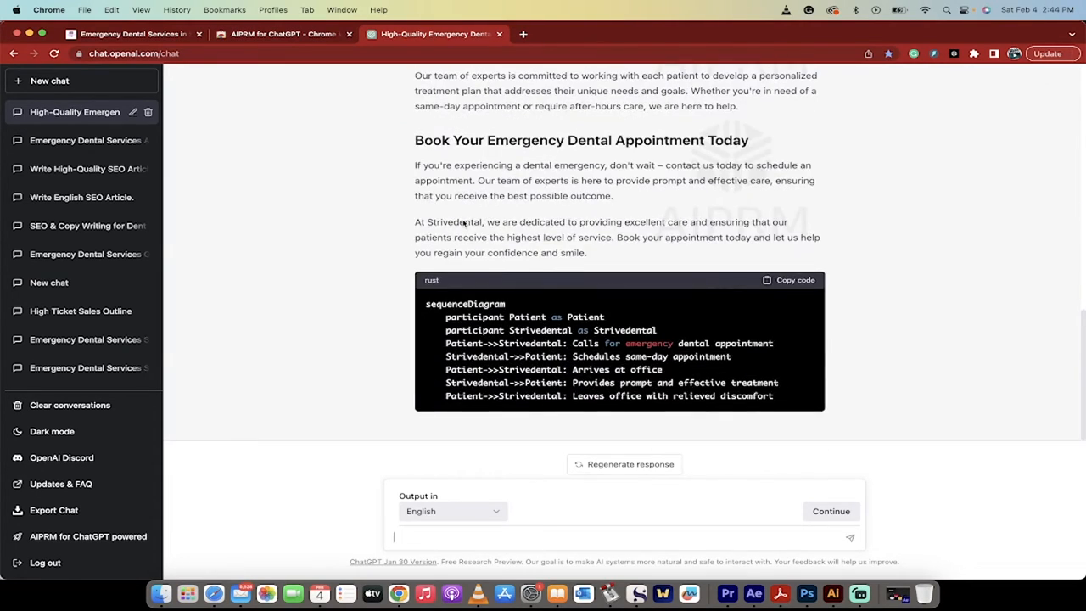
scroll(up, 3)
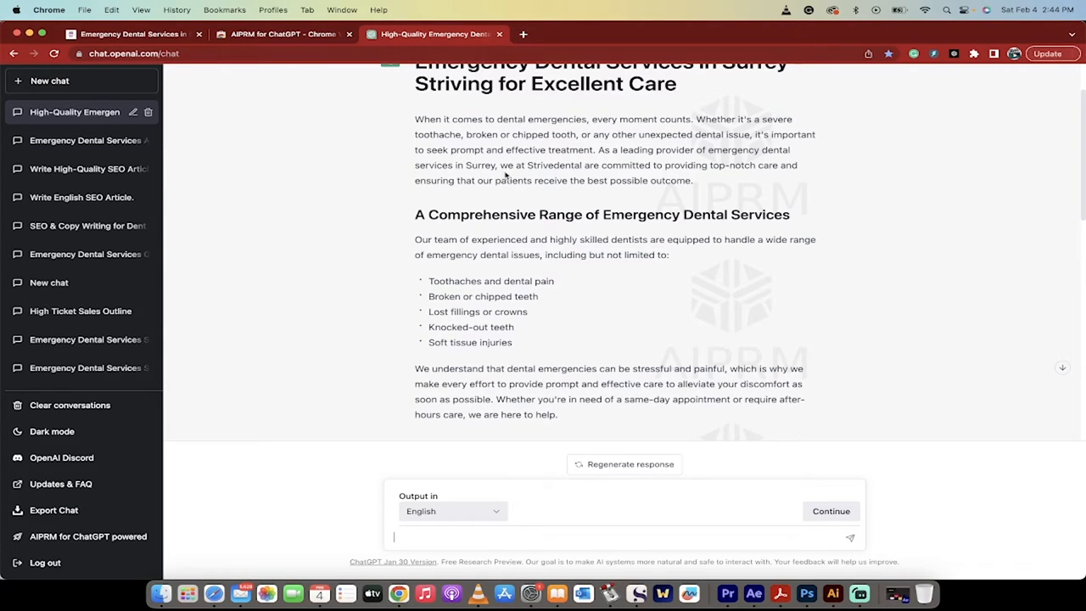
double_click(553, 165)
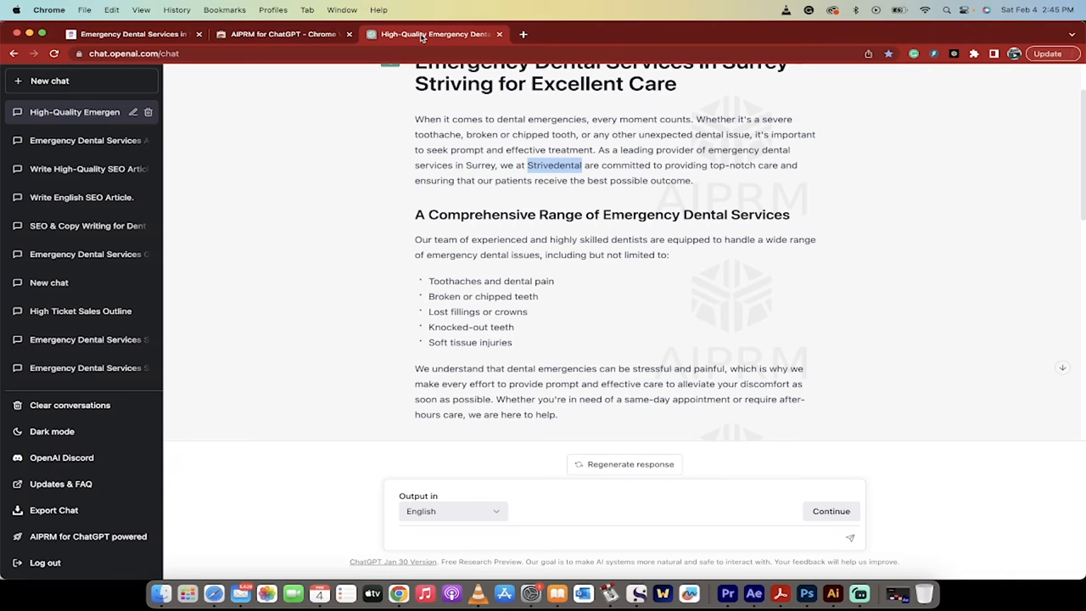
scroll(down, 3)
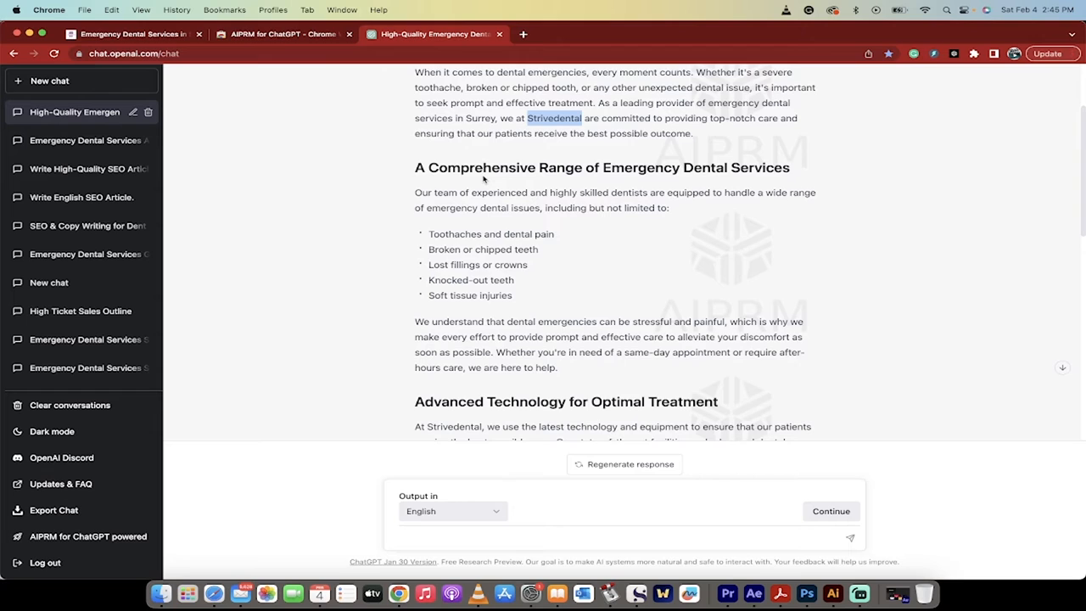
scroll(down, 3)
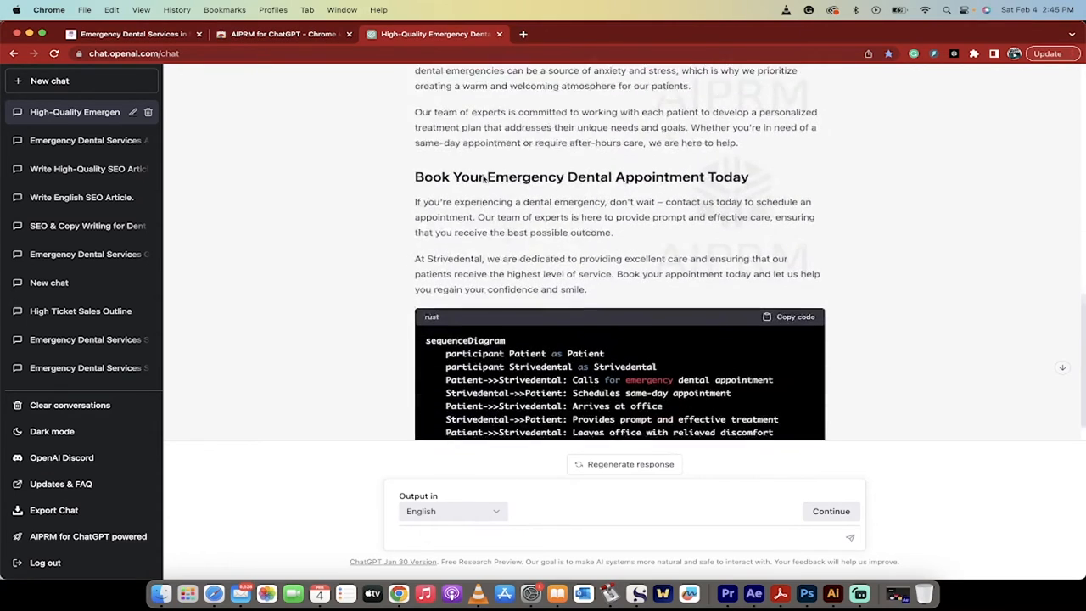
scroll(down, 3)
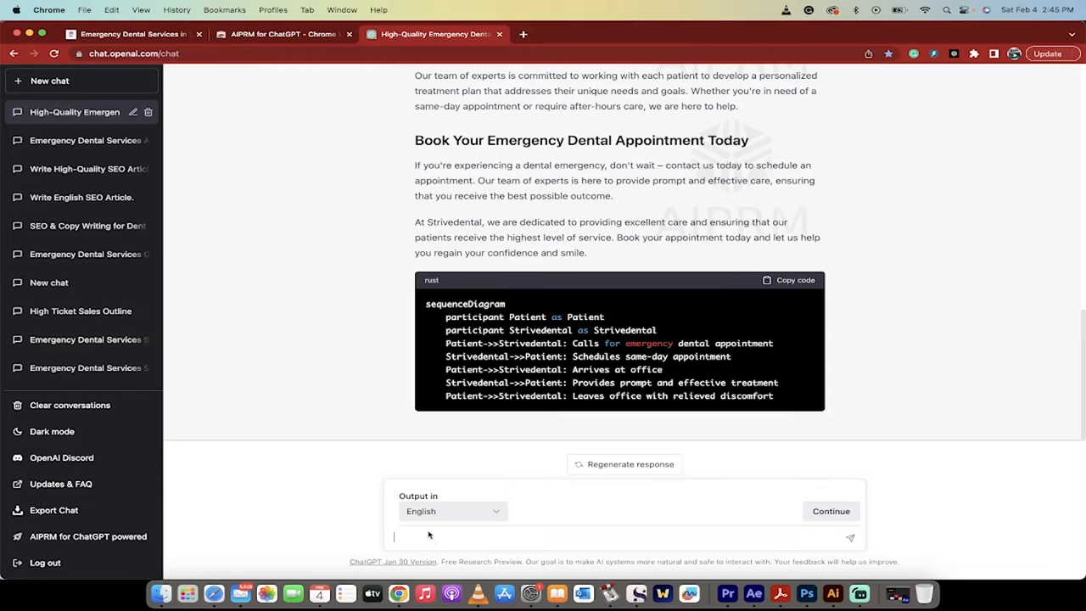
Send 'continue' so the Surrey article runs on through the why-choose sections to its Conclusion.
text(continue)
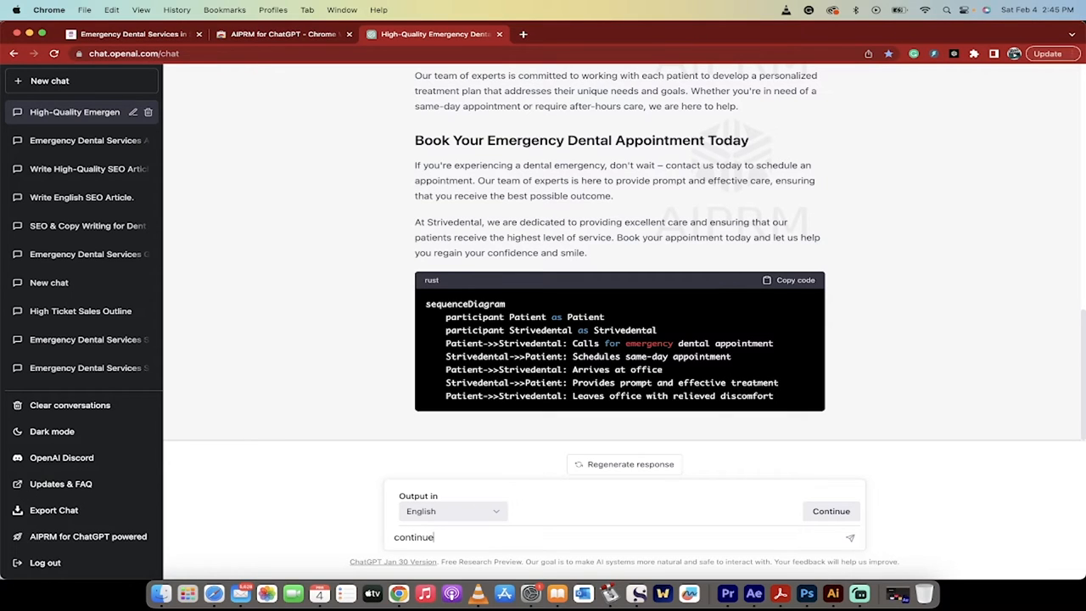
click(849, 536)
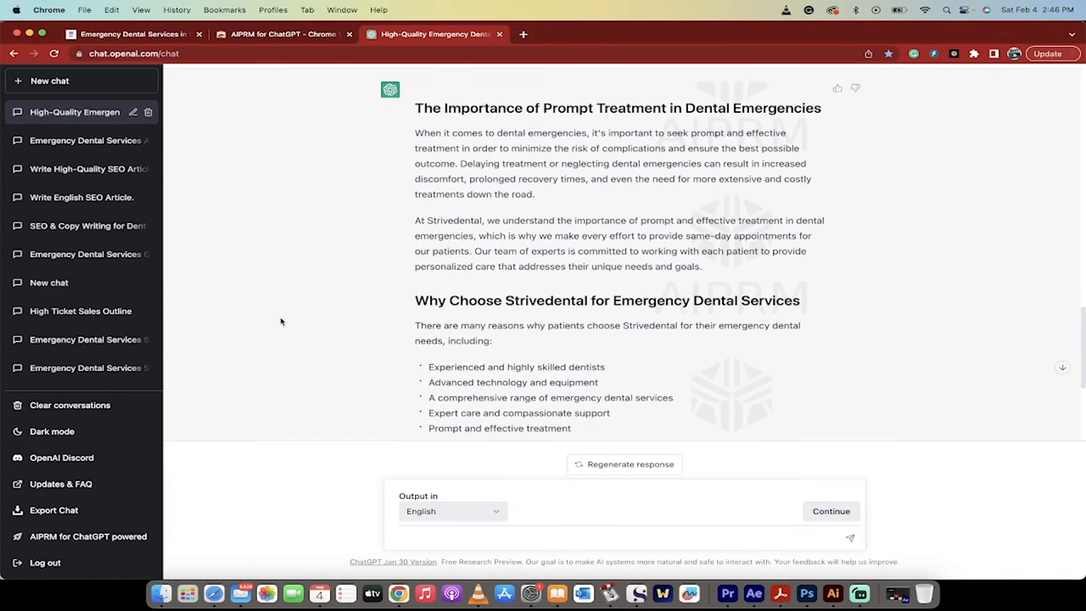
scroll(down, 3)
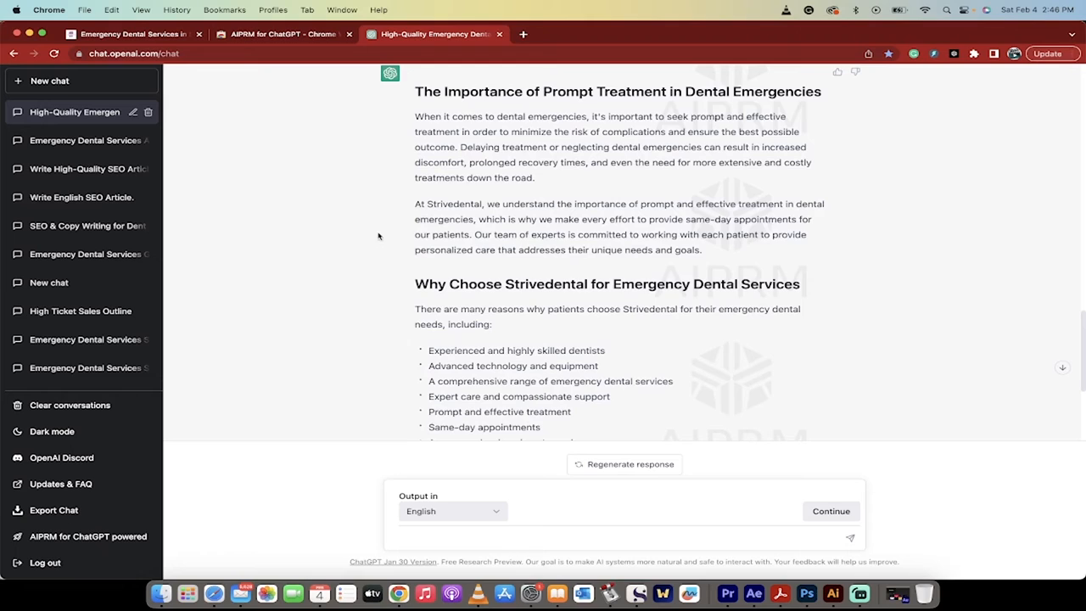
mouse_move(472, 197)
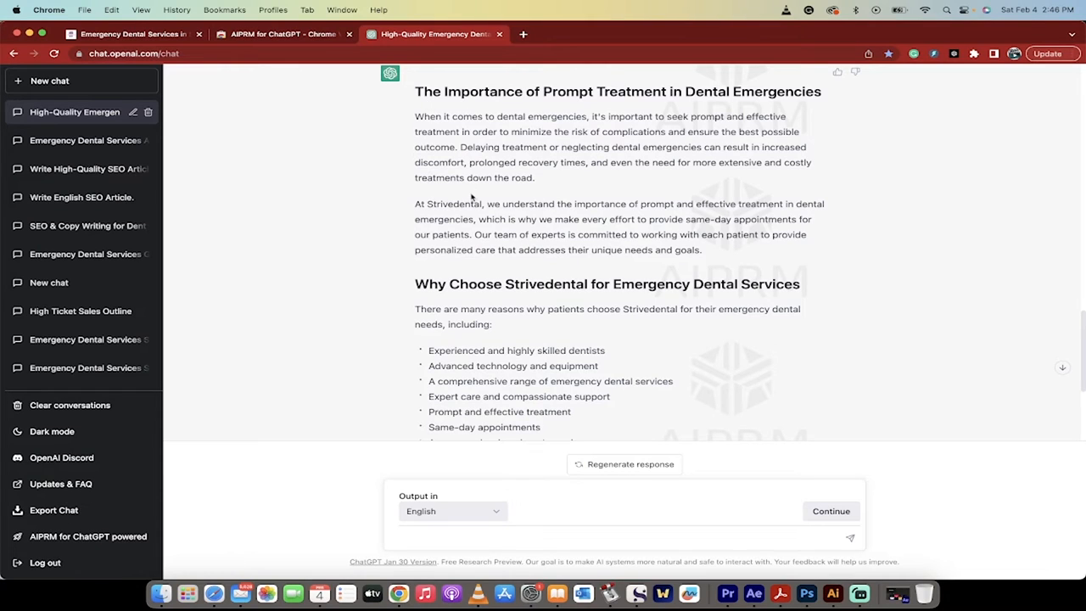
mouse_move(418, 96)
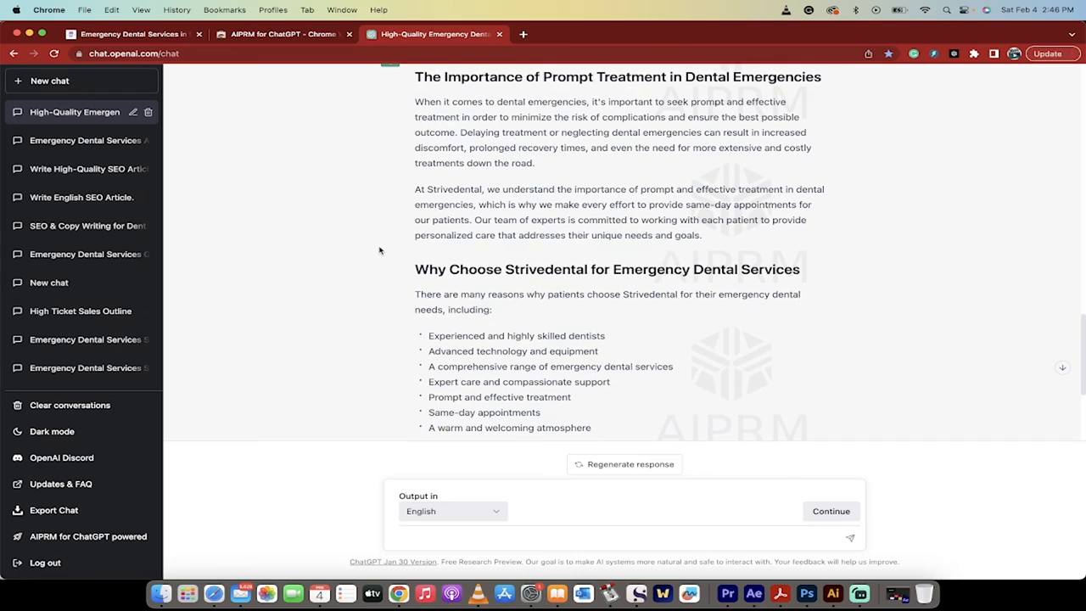
scroll(down, 3)
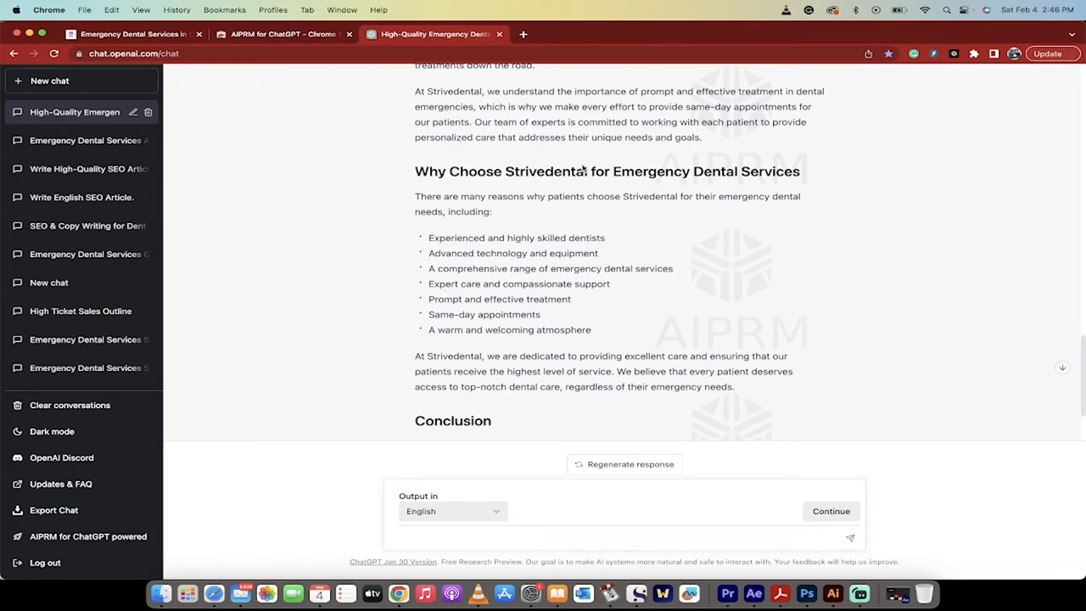
mouse_move(465, 237)
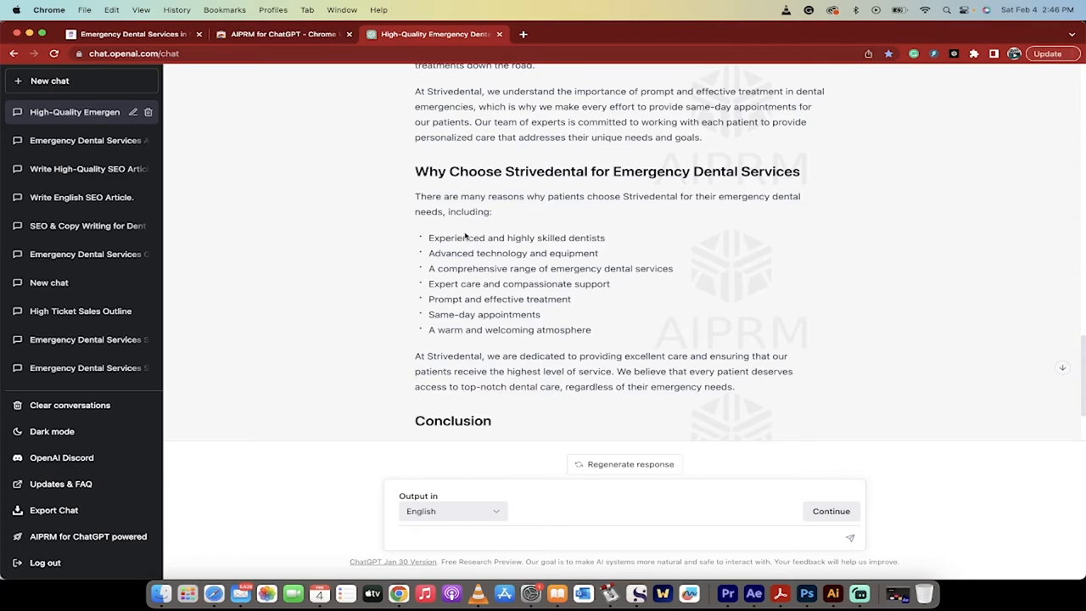
scroll(down, 3)
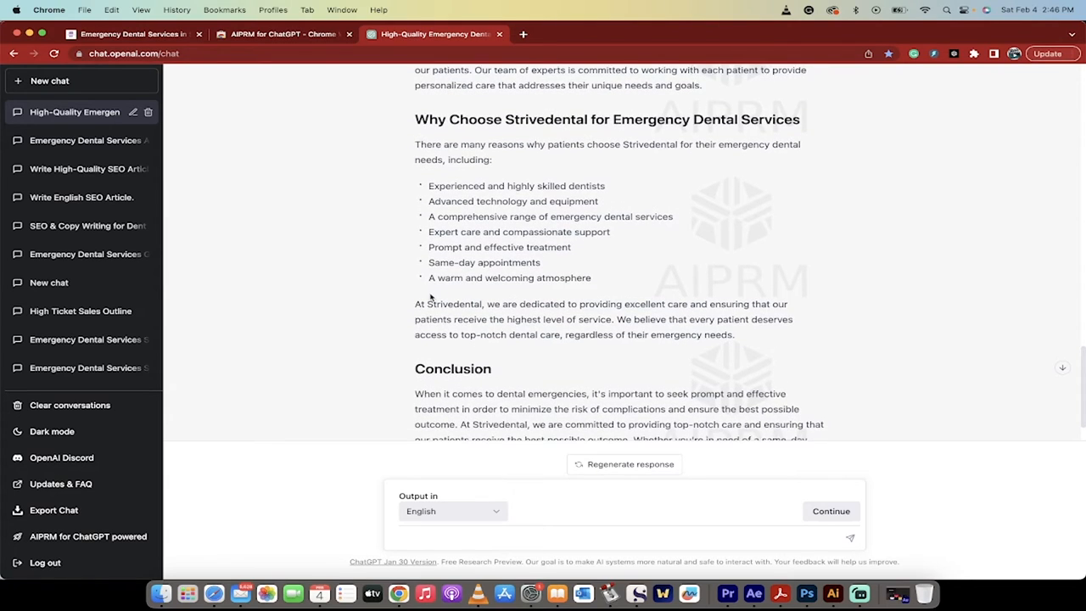
scroll(down, 3)
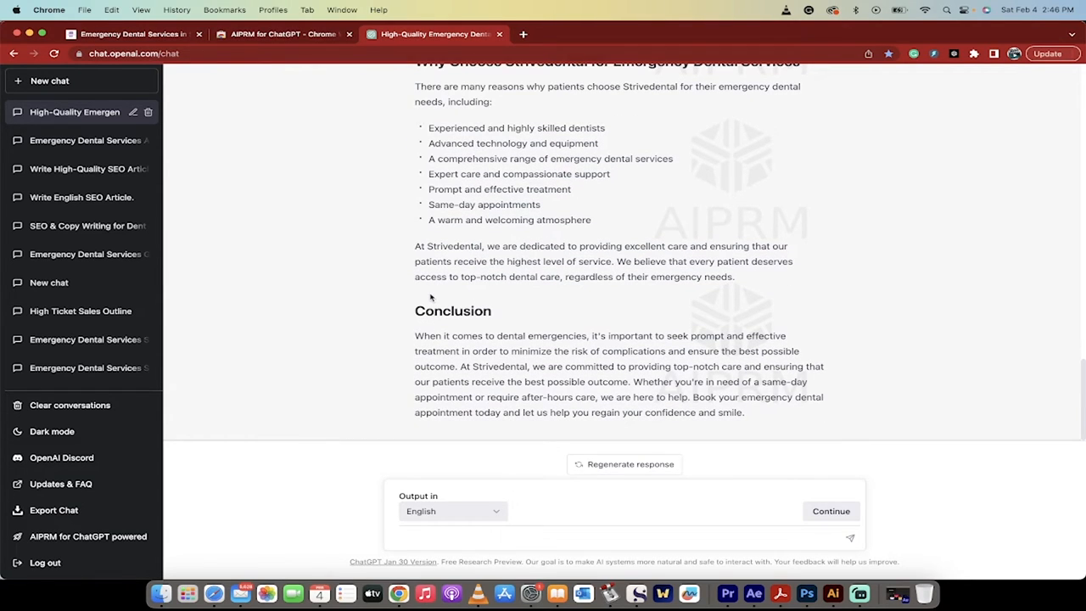
double_click(455, 246)
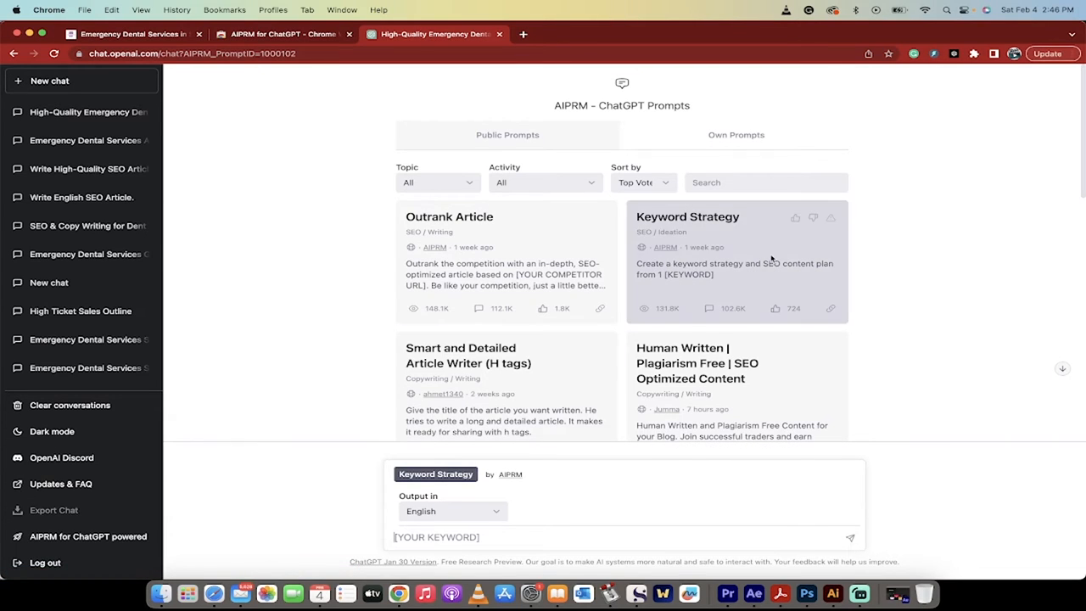
Submit 'emergency dental services' as the keyword for the Keyword Strategy prompt.
text(emergency dental)
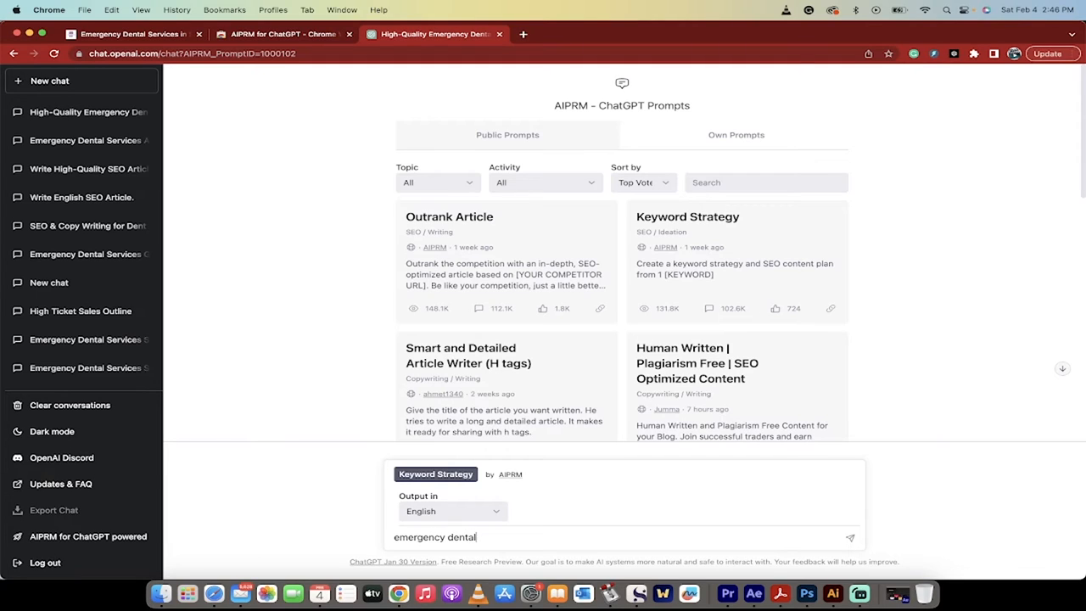
text(services)
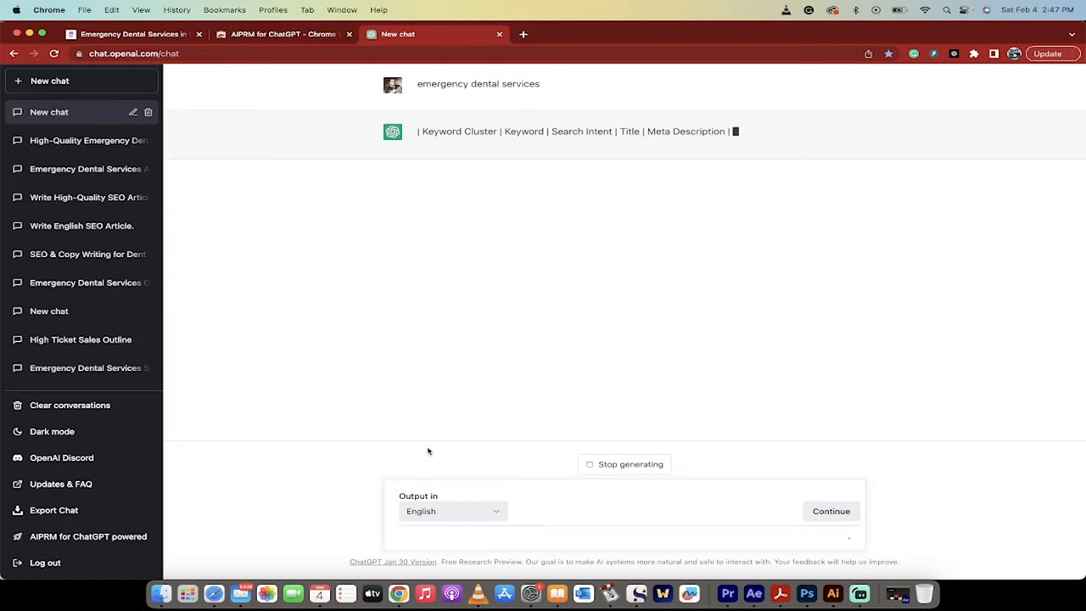
mouse_move(545, 138)
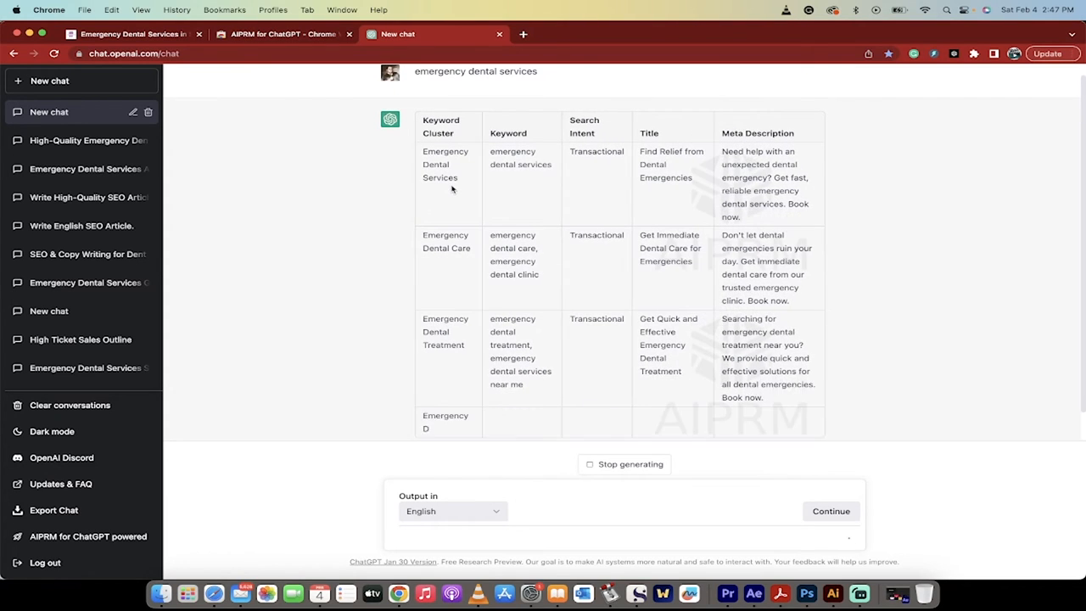
Scroll through the keyword-strategy table as rows like extractions and root canal generate.
scroll(down, 3)
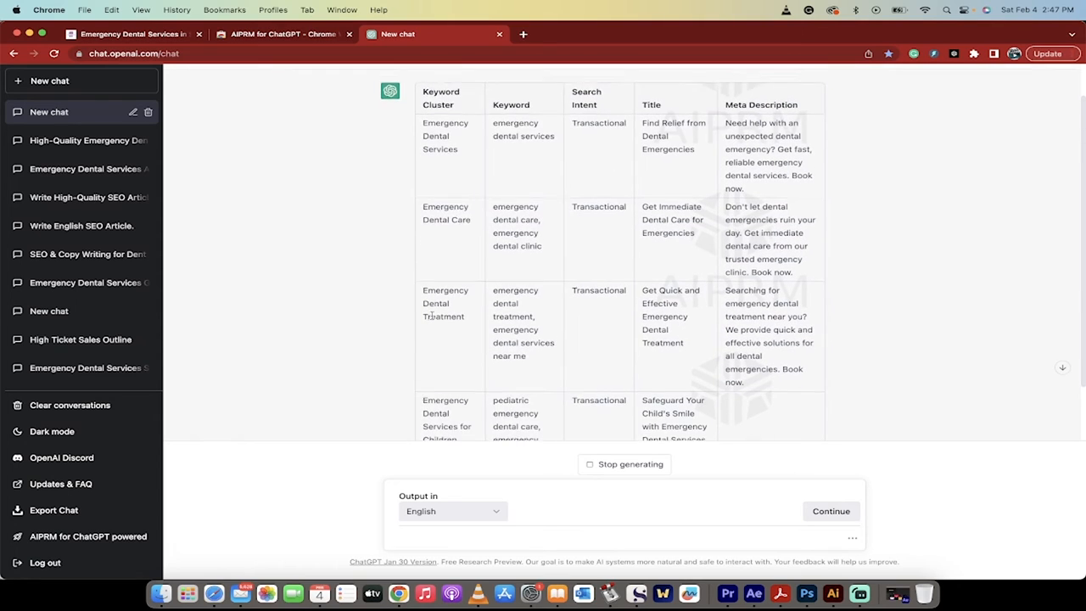
scroll(down, 3)
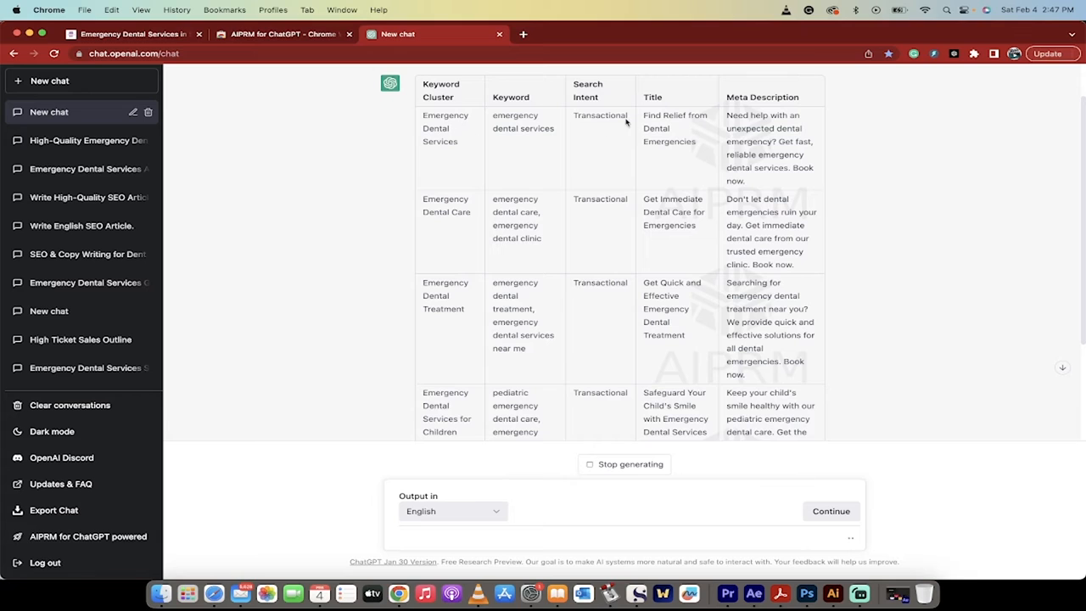
mouse_move(608, 126)
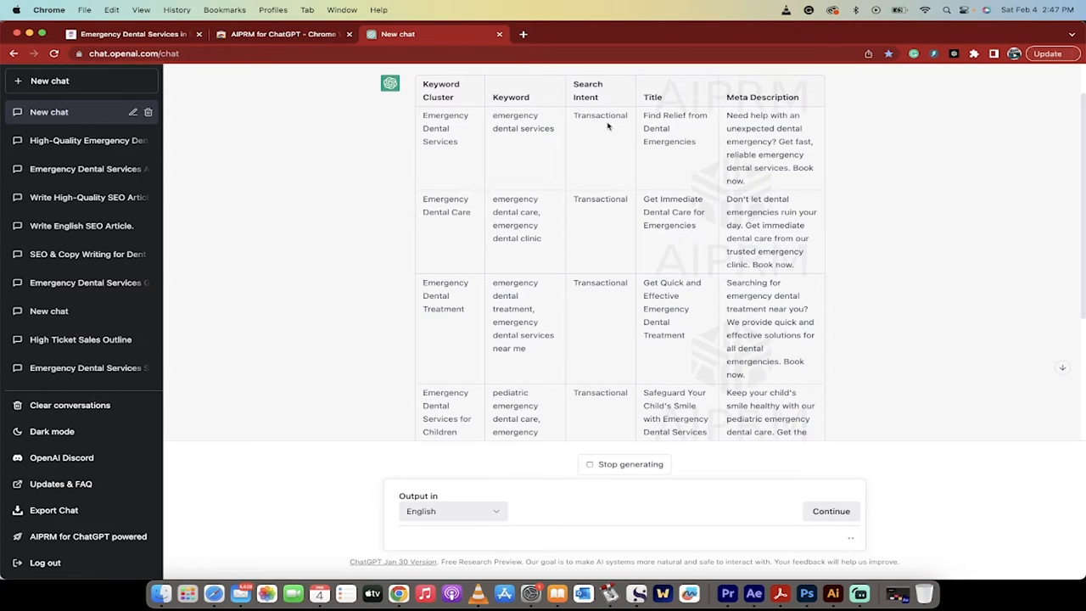
scroll(down, 3)
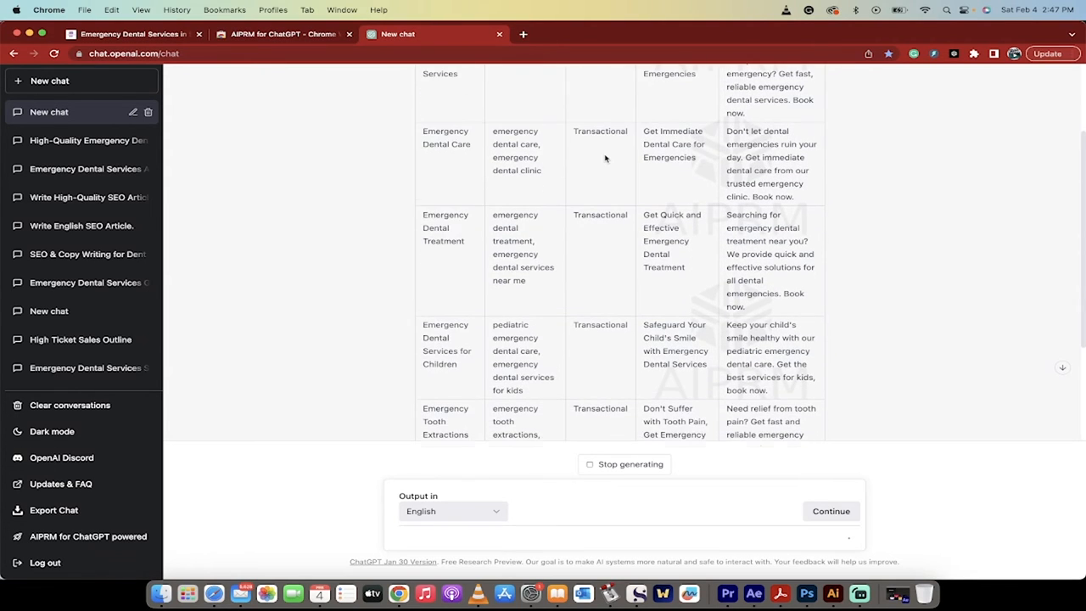
scroll(down, 3)
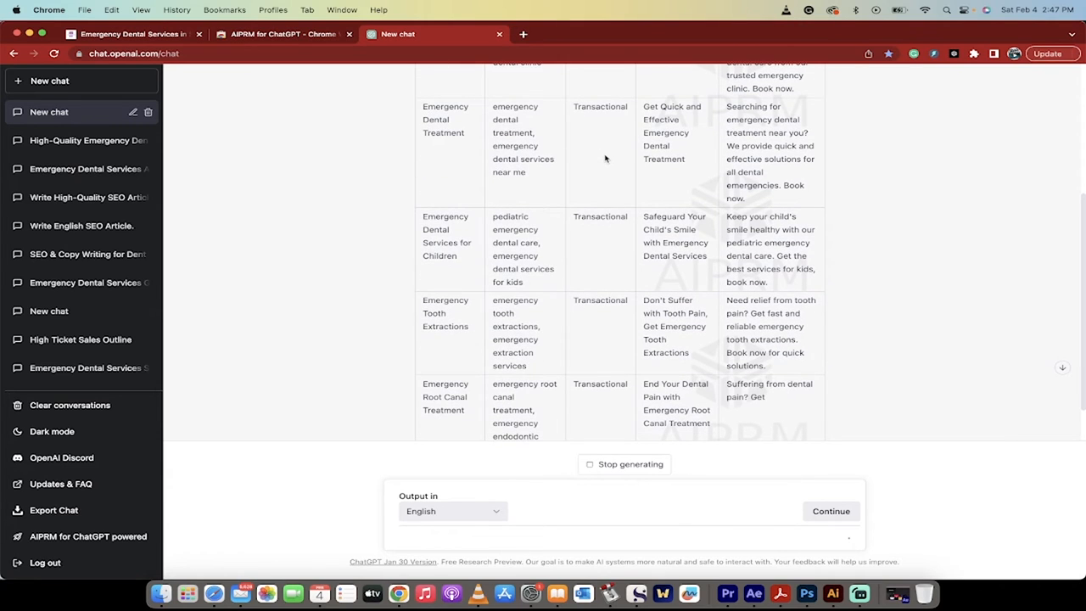
scroll(down, 3)
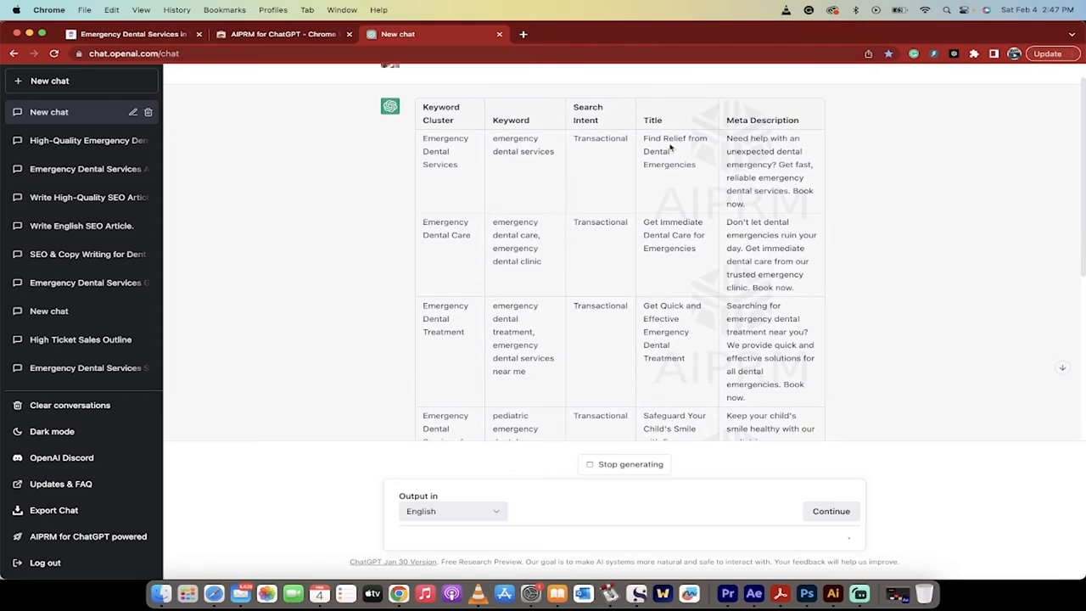
scroll(down, 3)
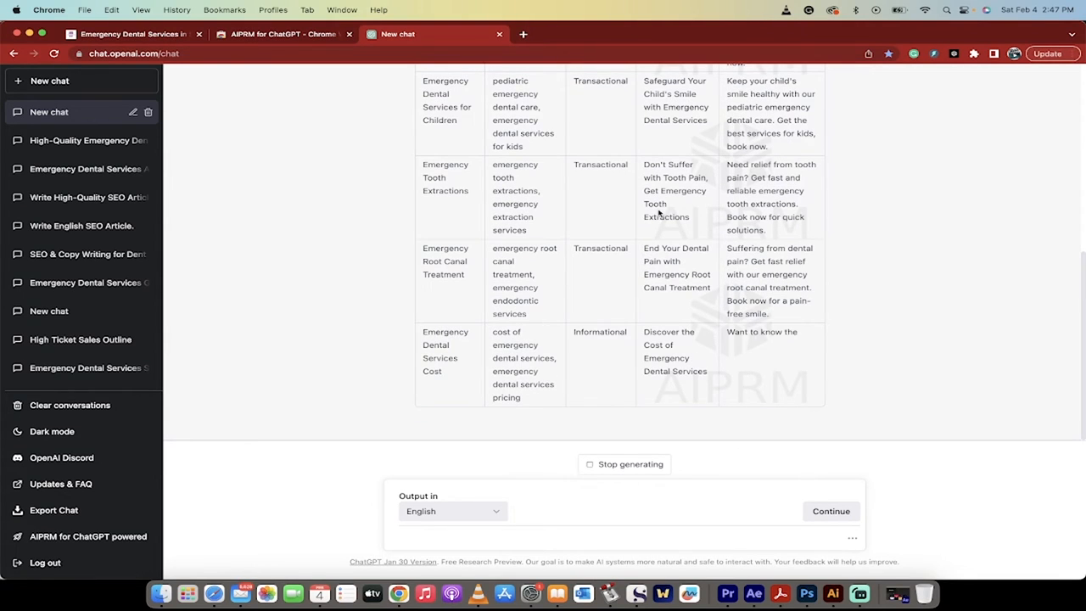
scroll(down, 3)
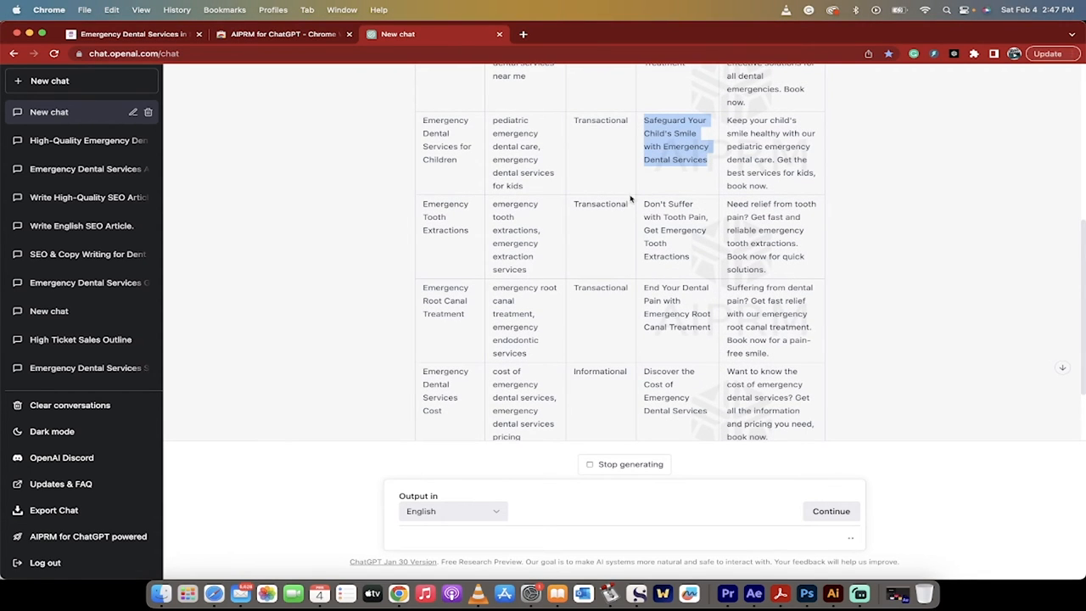
scroll(down, 3)
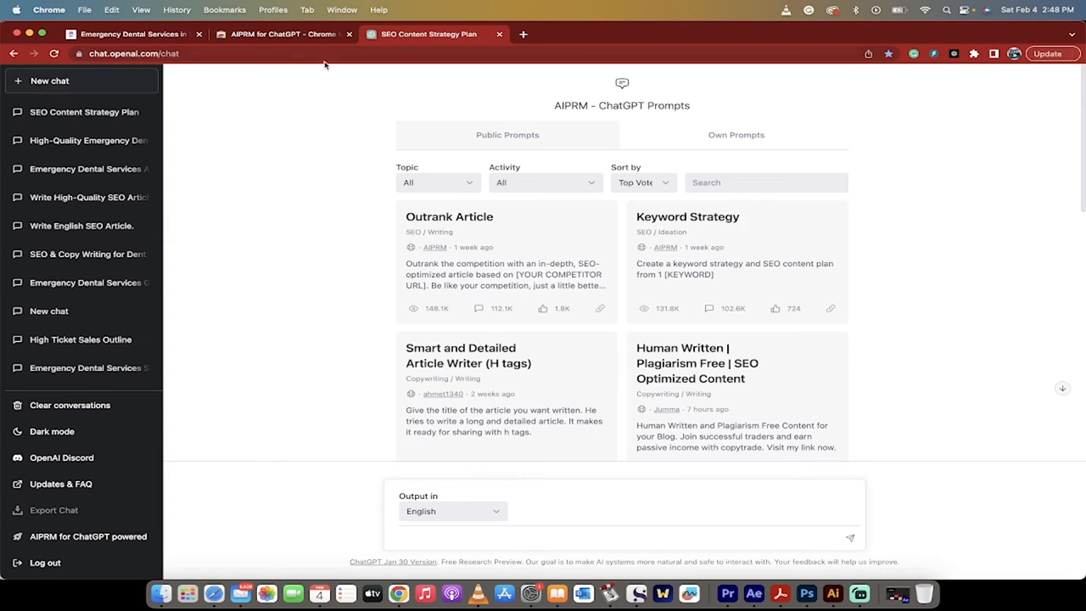
Give the H-tag article writer the title 'Safeguard Your Child's Smile with Emergency Dental Services'.
scroll(down, 3)
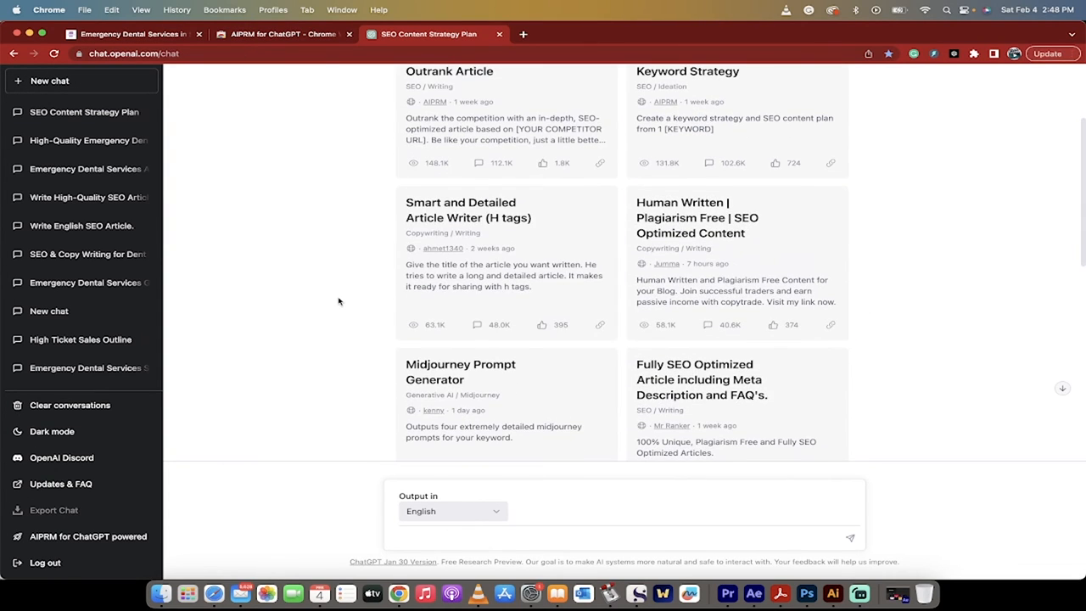
scroll(down, 3)
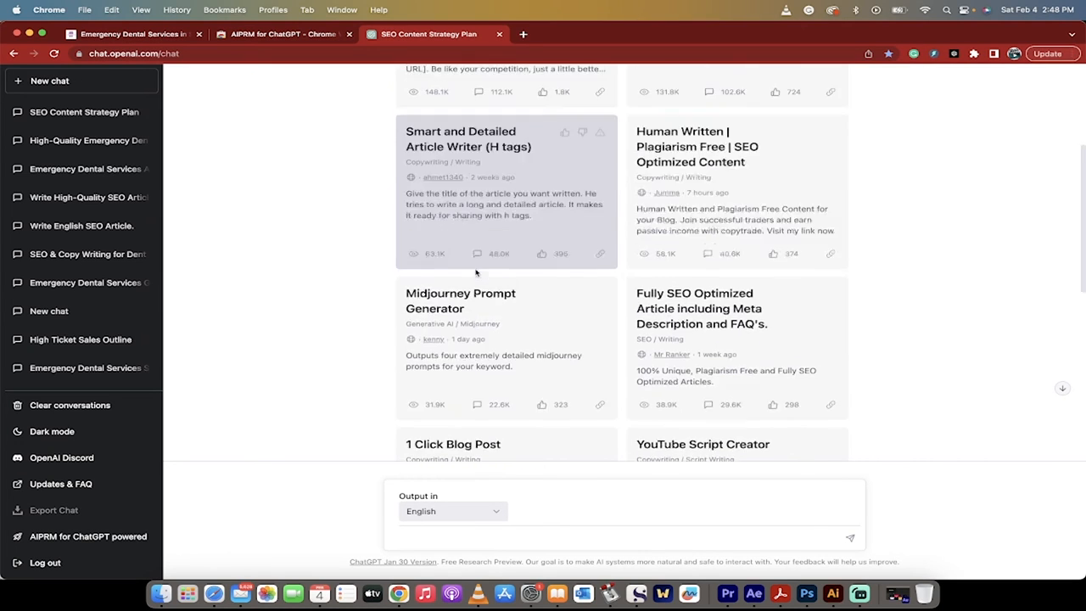
scroll(down, 3)
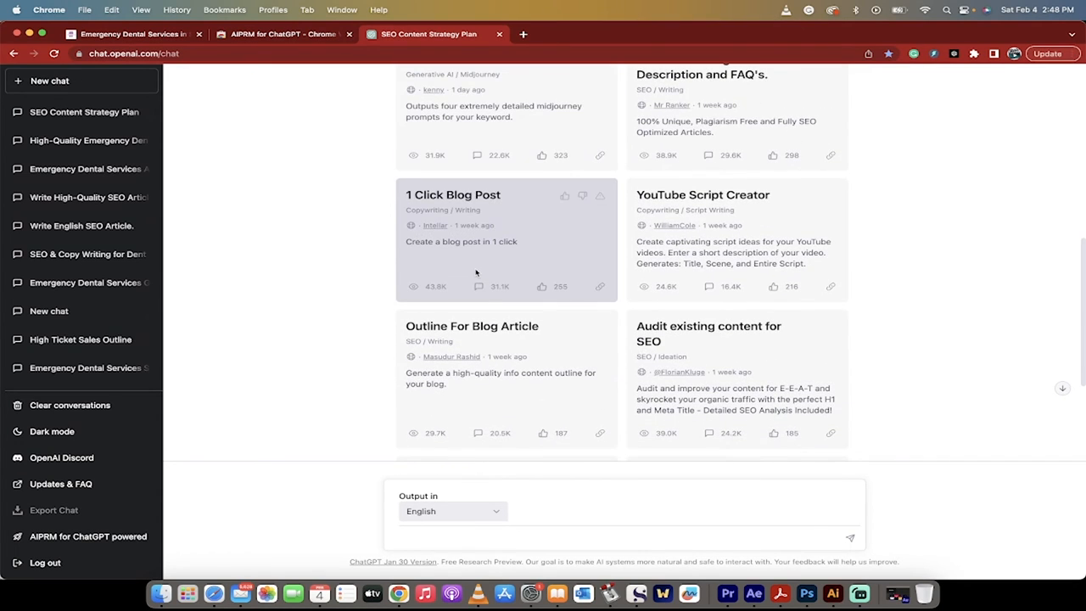
scroll(down, 3)
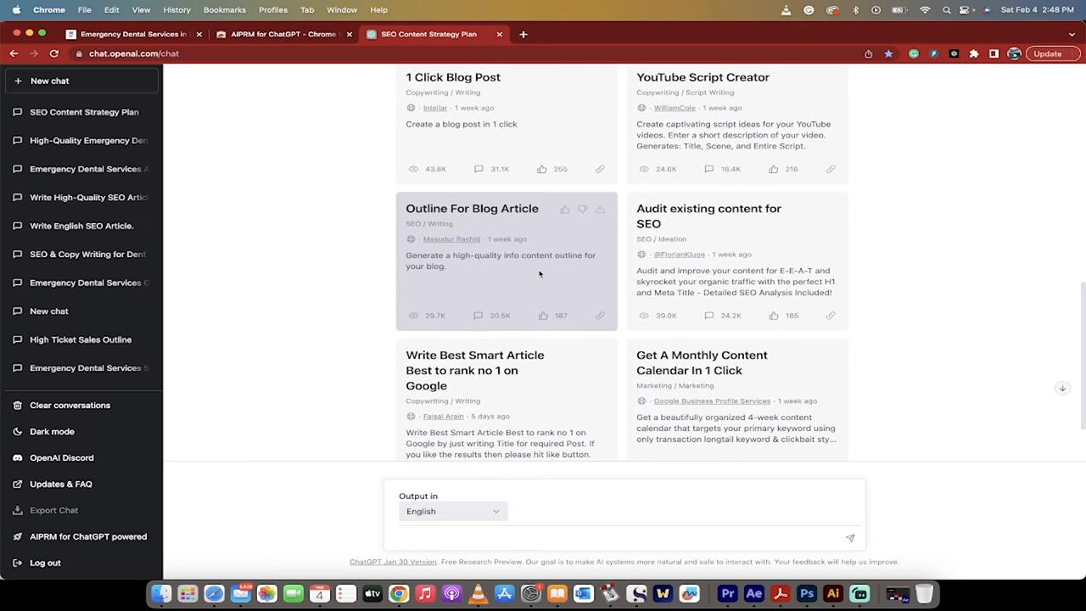
scroll(down, 3)
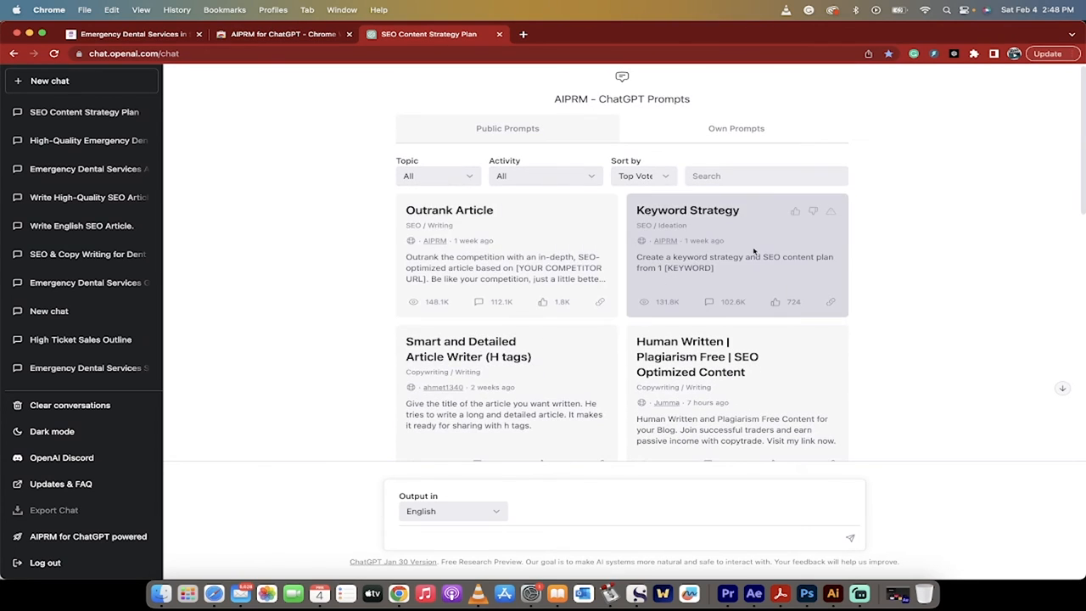
scroll(down, 3)
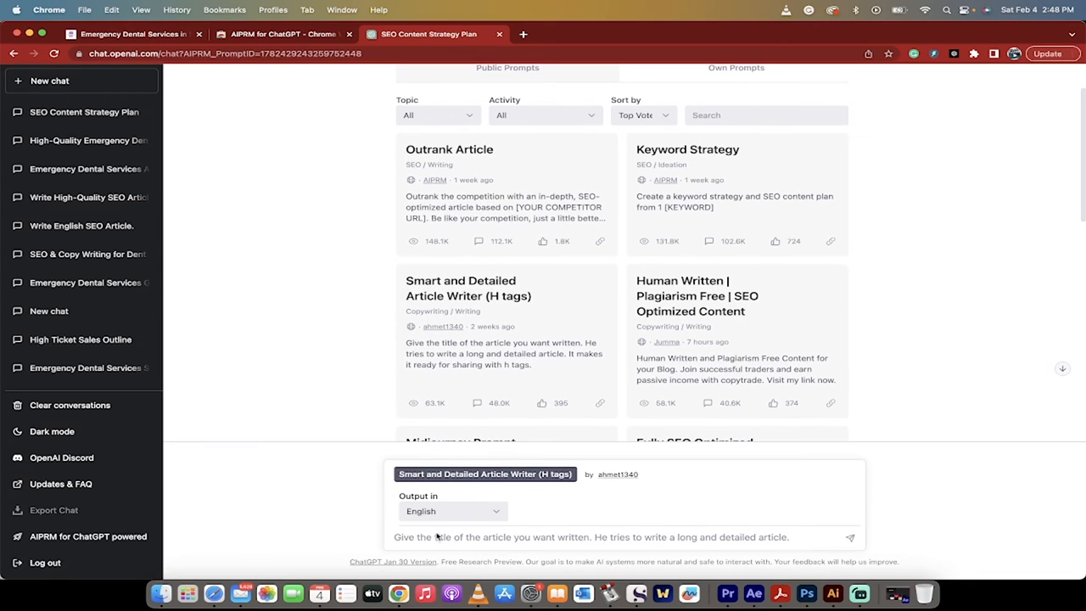
text(Safeguard Your Child's Smile with Emergency Dental Services)
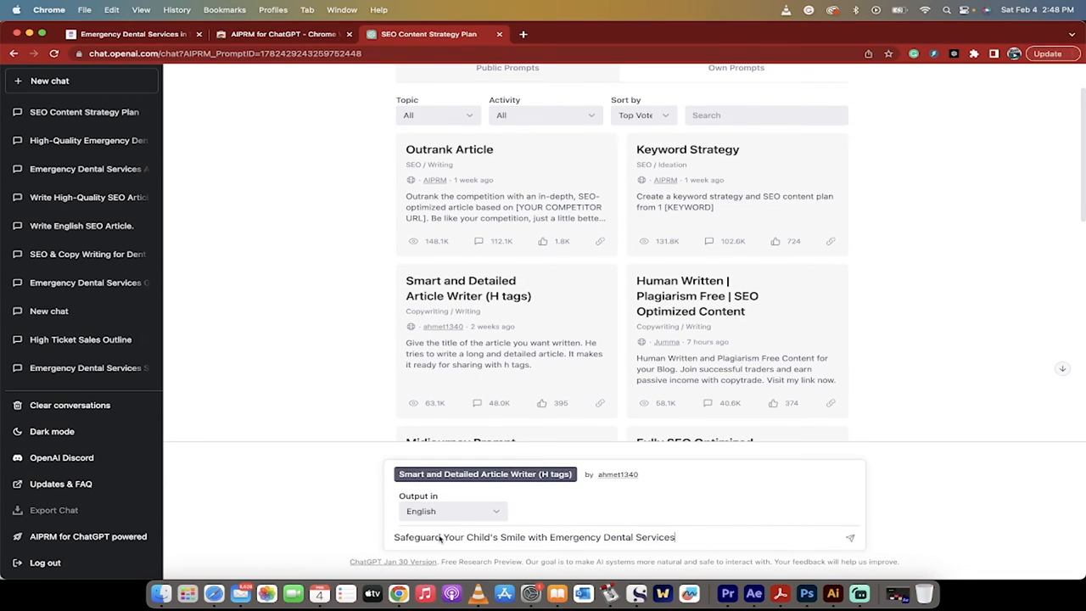
mouse_move(253, 237)
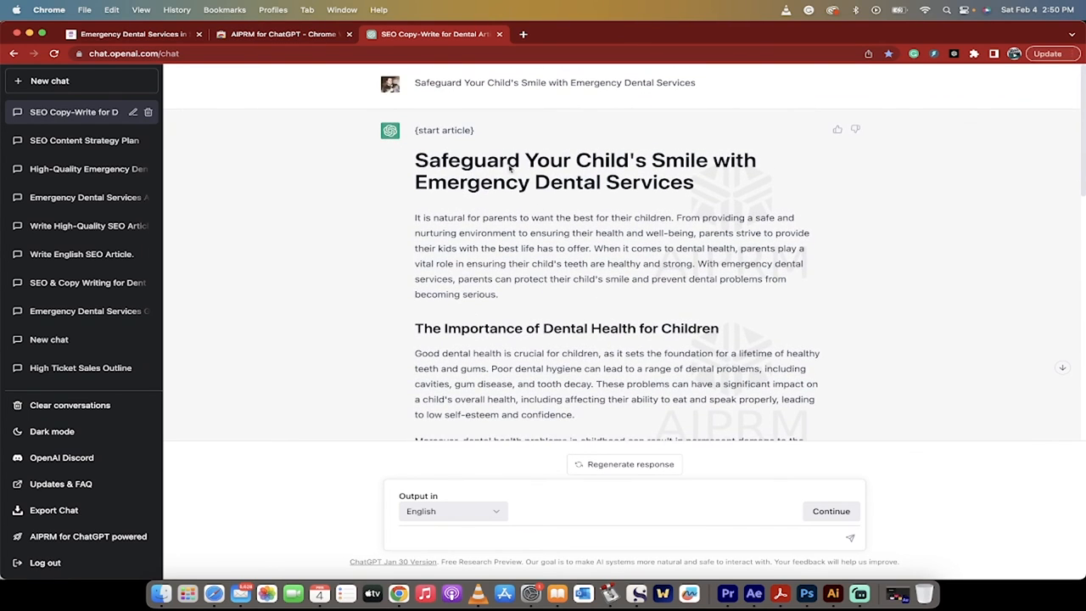
mouse_move(591, 190)
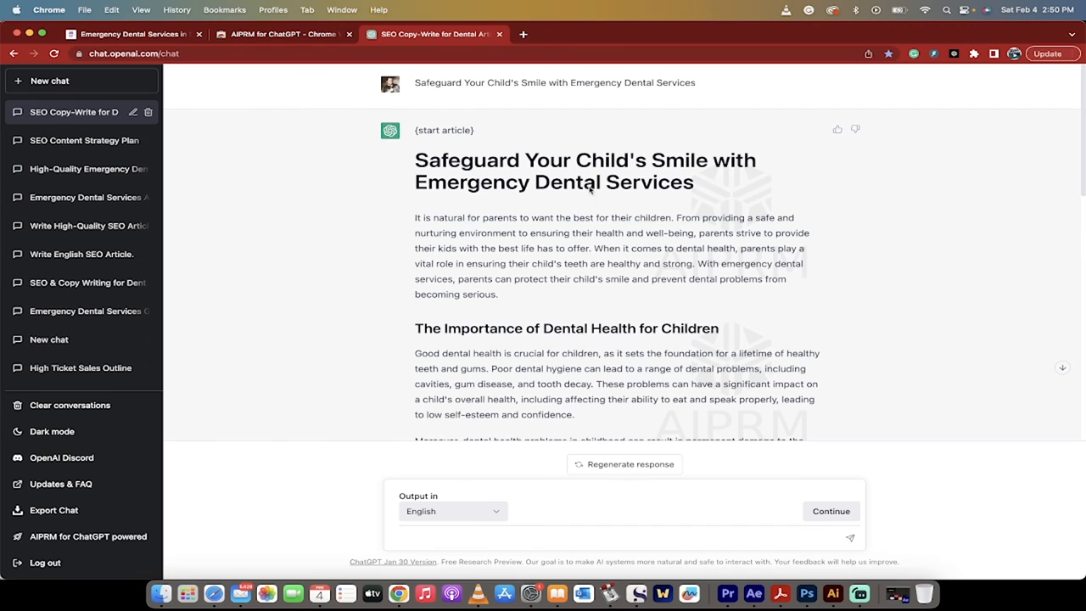
Scroll down the generated child's-smile article through its headings to the Conclusion.
scroll(down, 3)
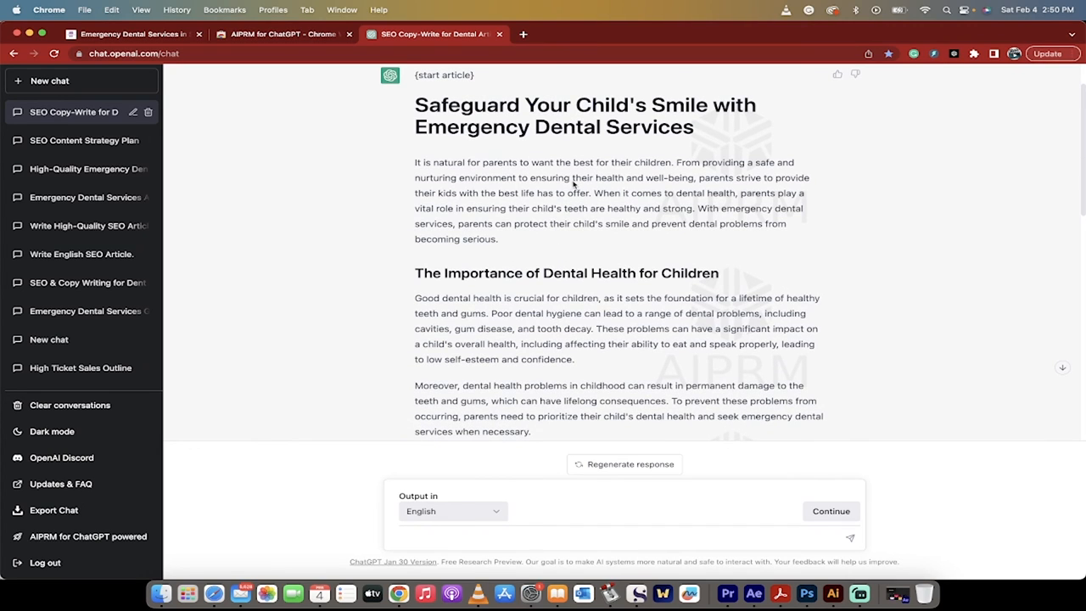
scroll(down, 3)
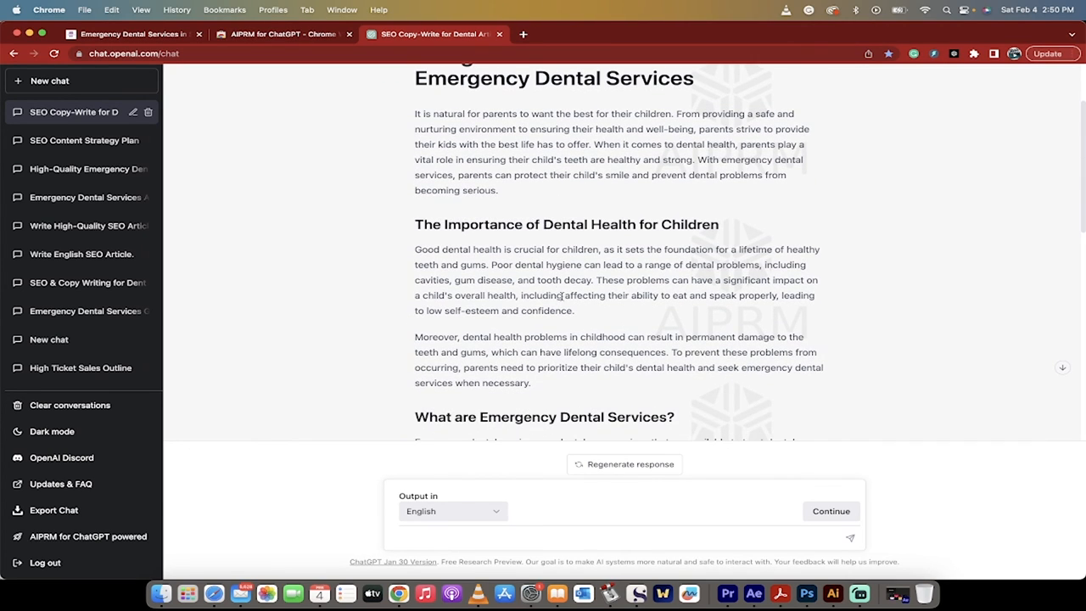
scroll(down, 3)
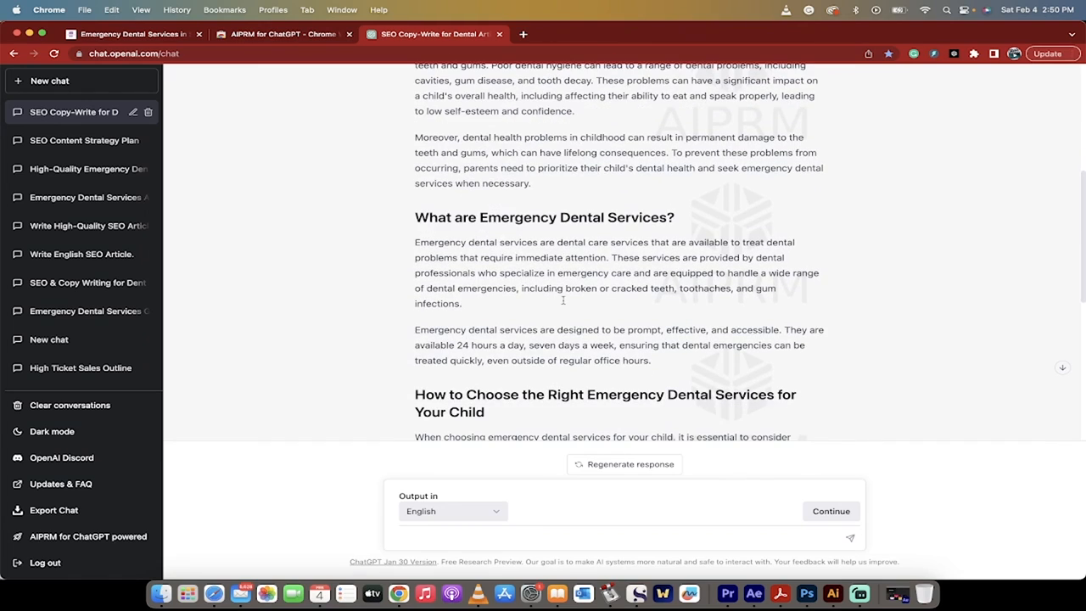
scroll(down, 3)
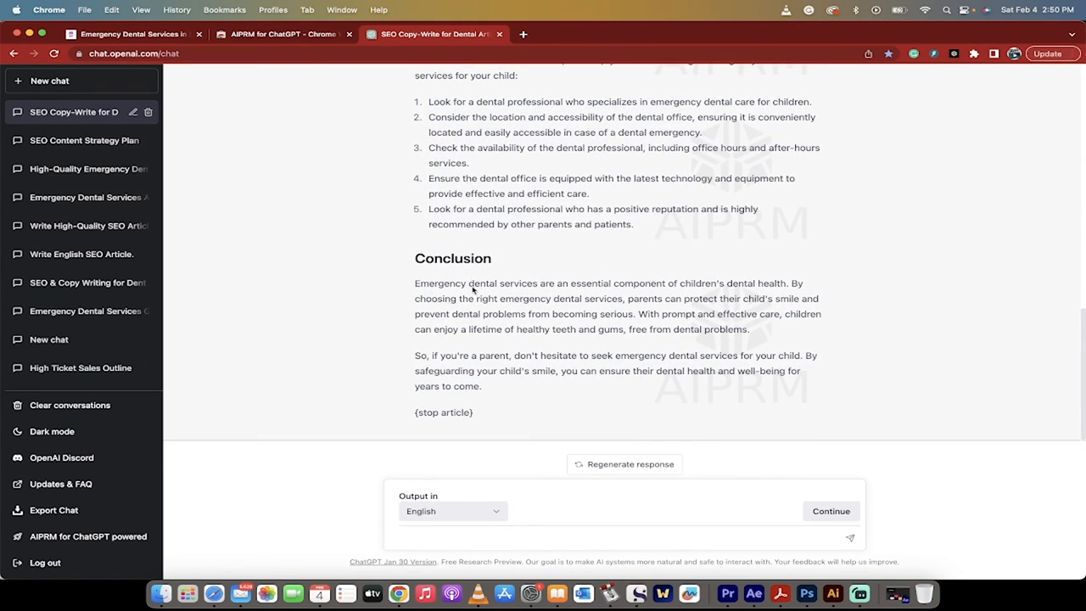
mouse_move(390, 210)
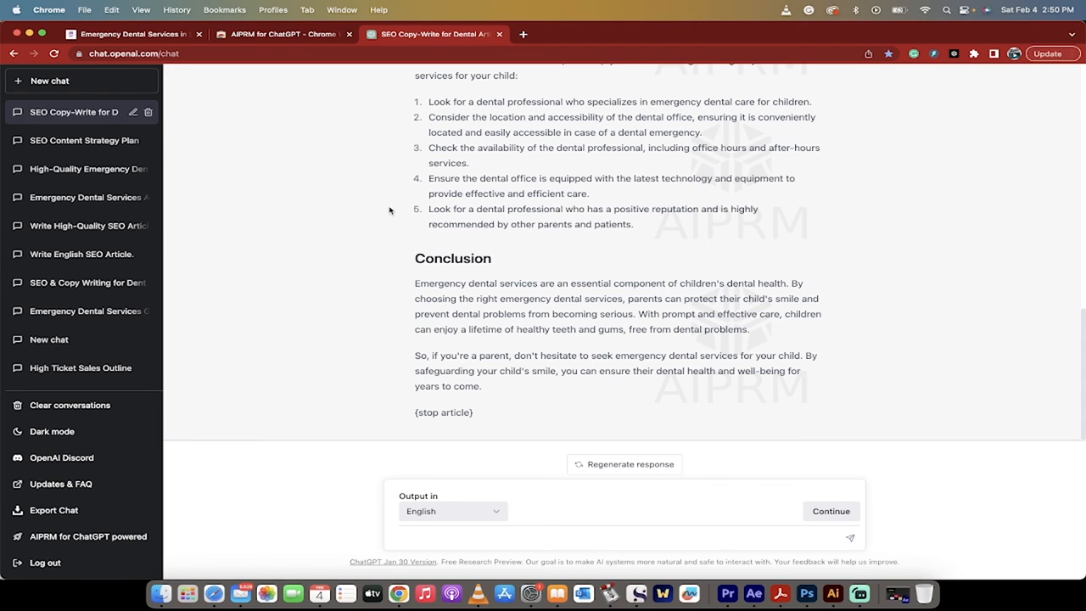
Leave via the SEO Content Strategy chat and start a fresh chat browsing the AIPRM prompt cards.
click(85, 112)
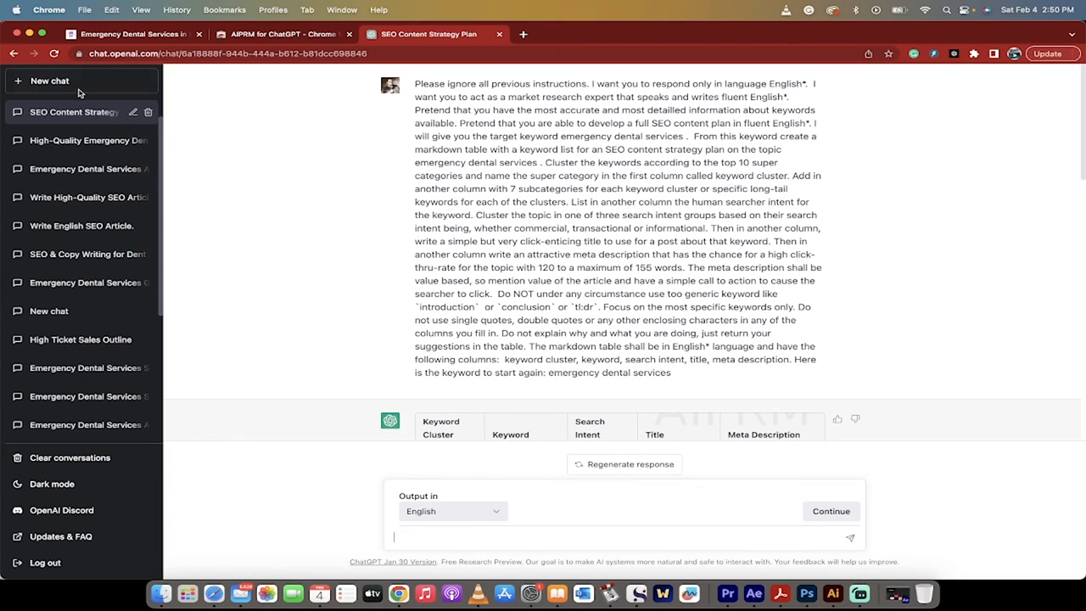
click(49, 81)
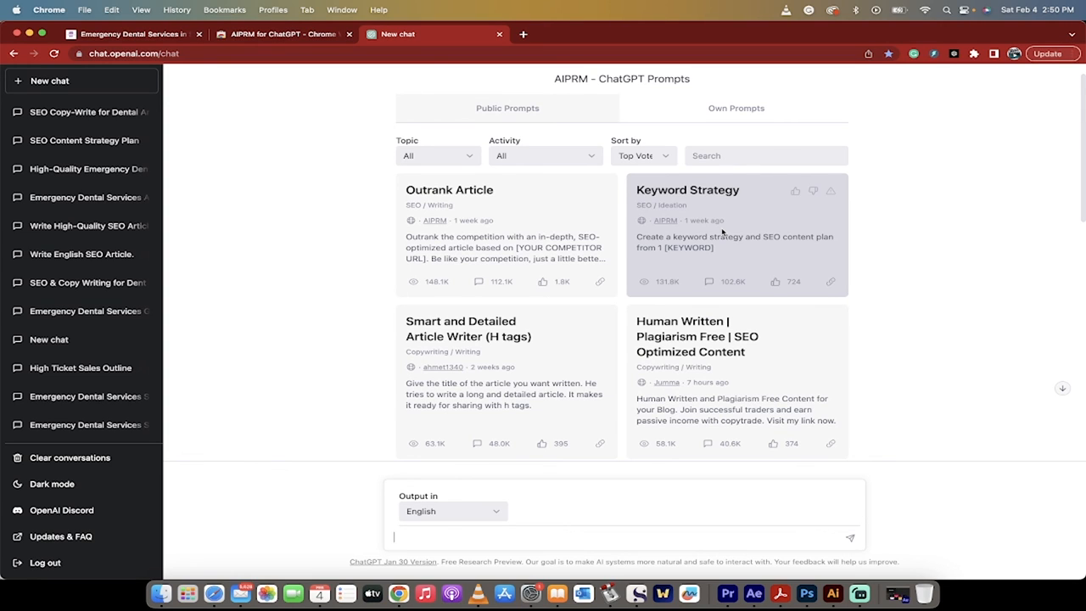
scroll(down, 3)
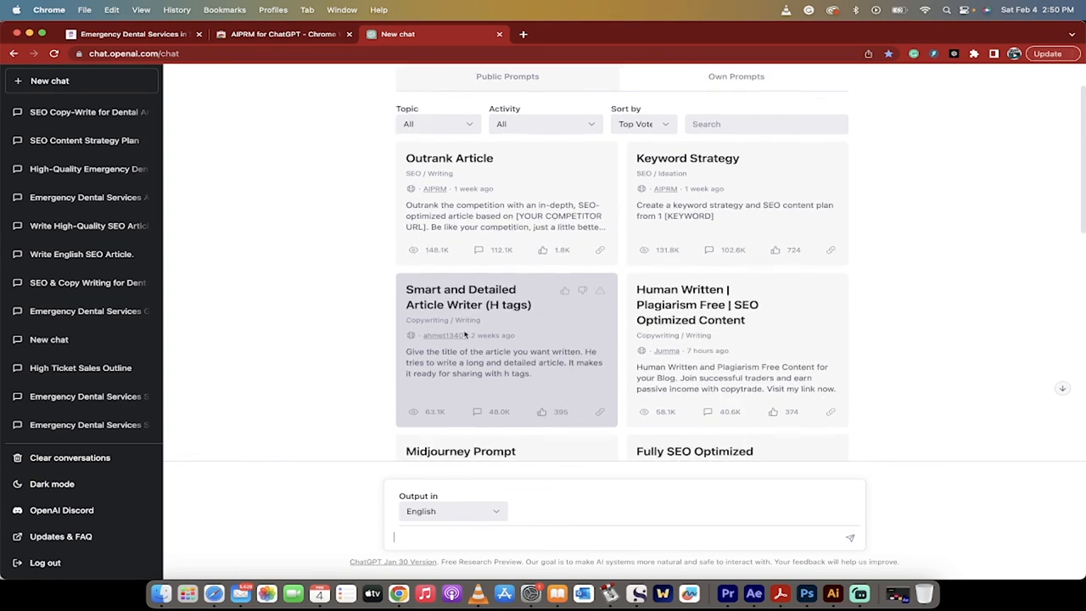
scroll(down, 3)
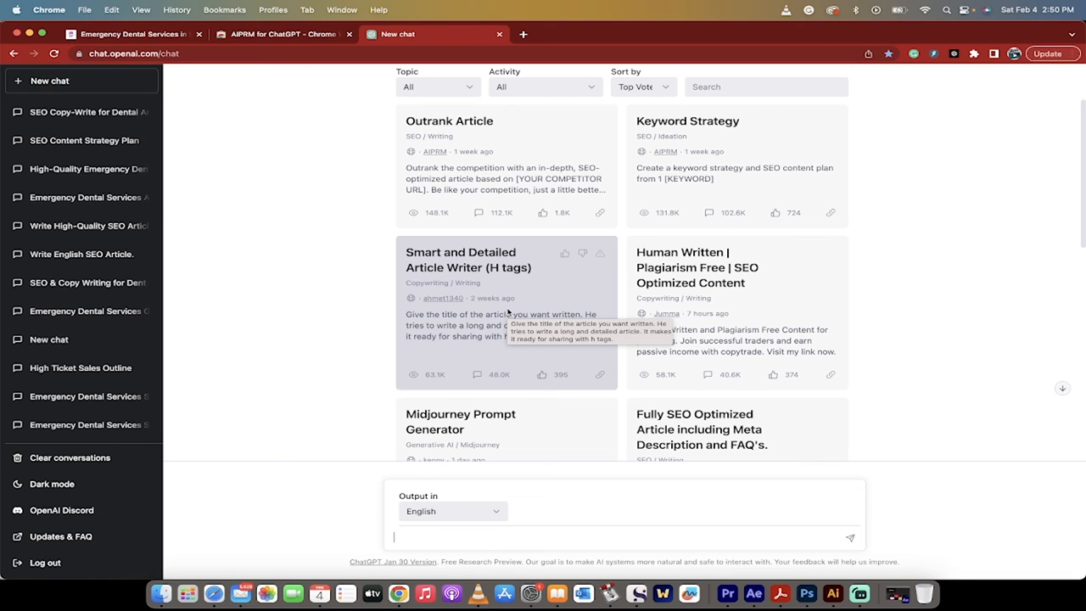
scroll(down, 3)
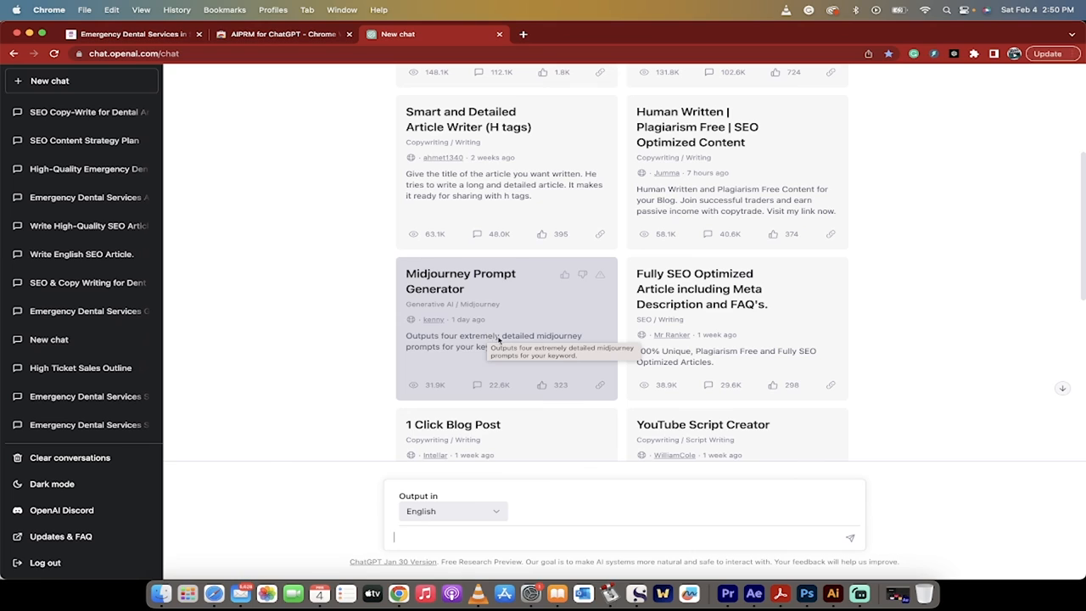
mouse_move(502, 340)
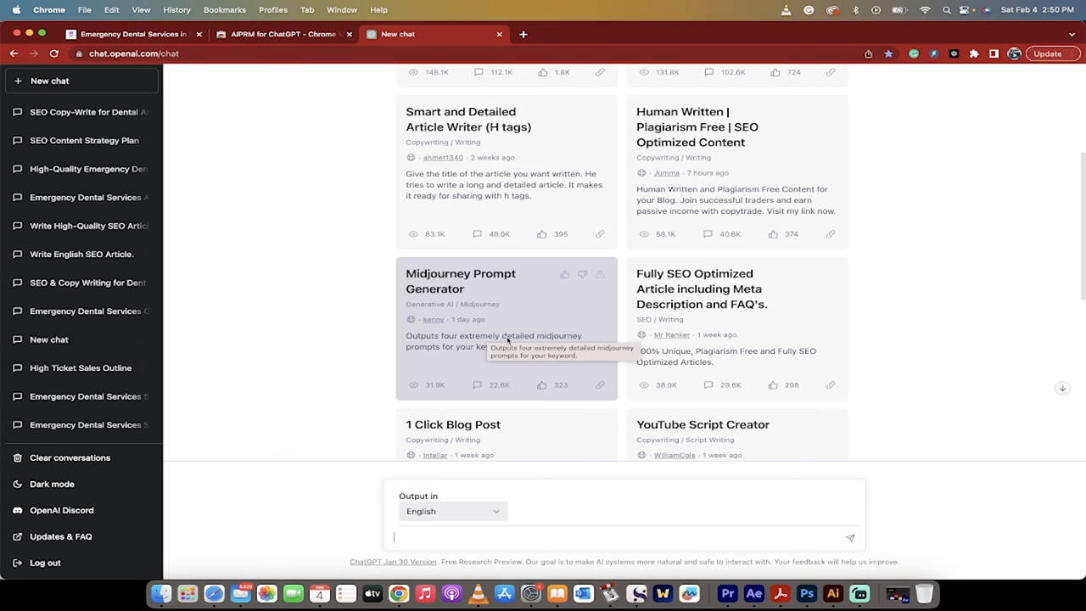